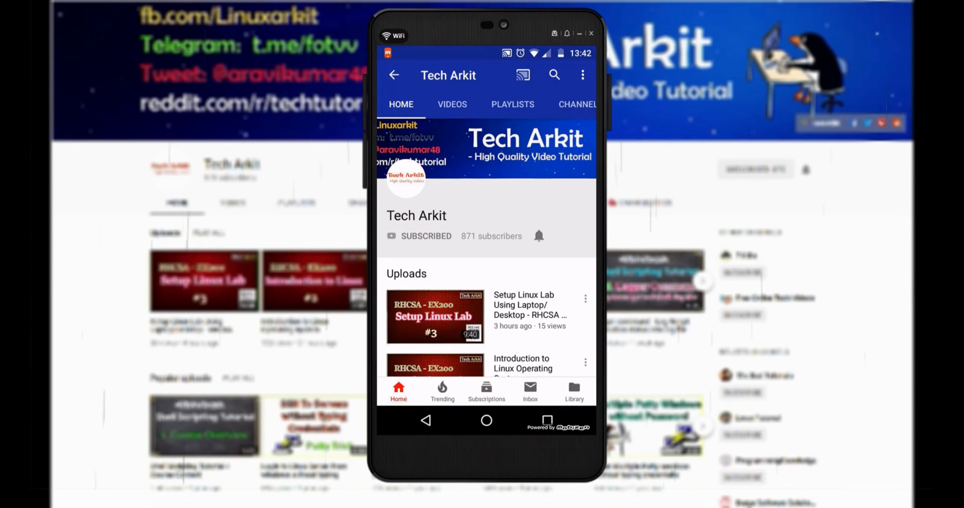
Confirm /etc/redhat-release shows CentOS Stream release 9 and list /boot/grub2, including grub.cfg.
click(538, 236)
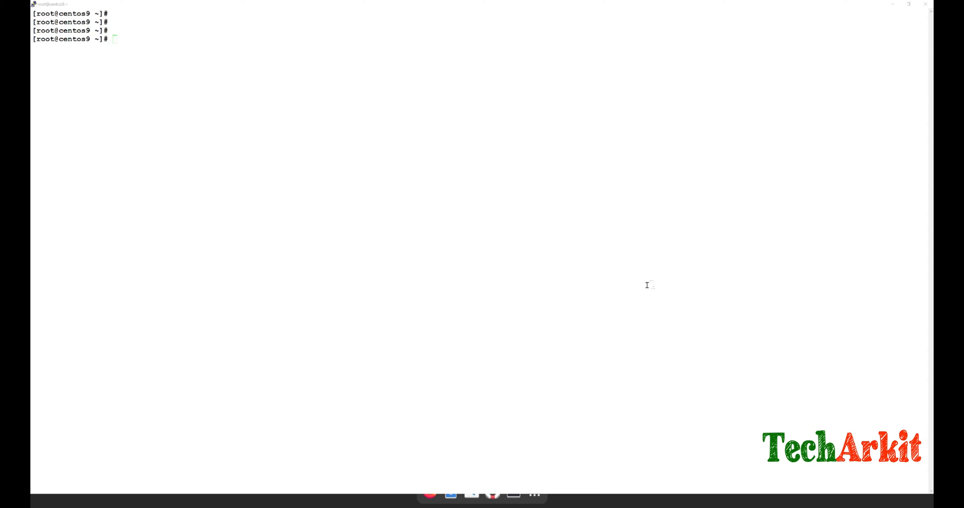
mouse_move(643, 293)
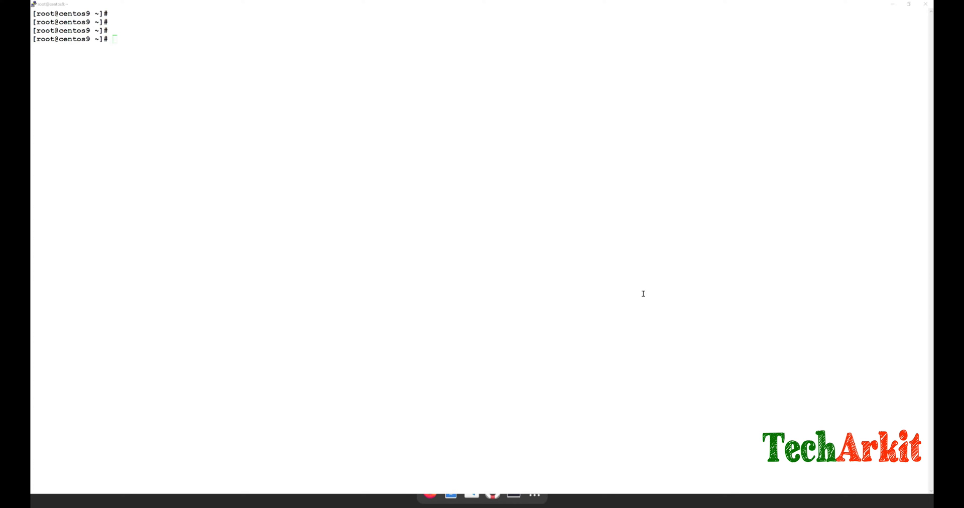
mouse_move(606, 294)
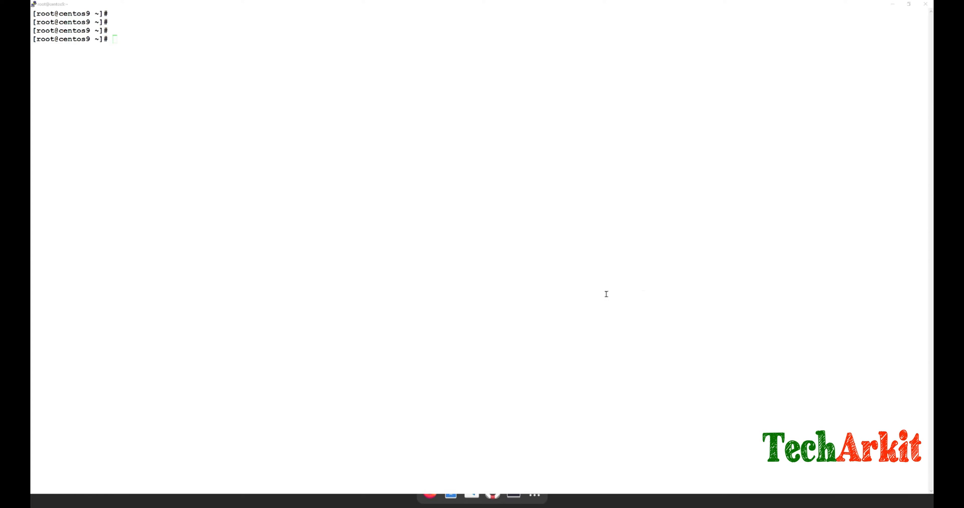
mouse_move(477, 295)
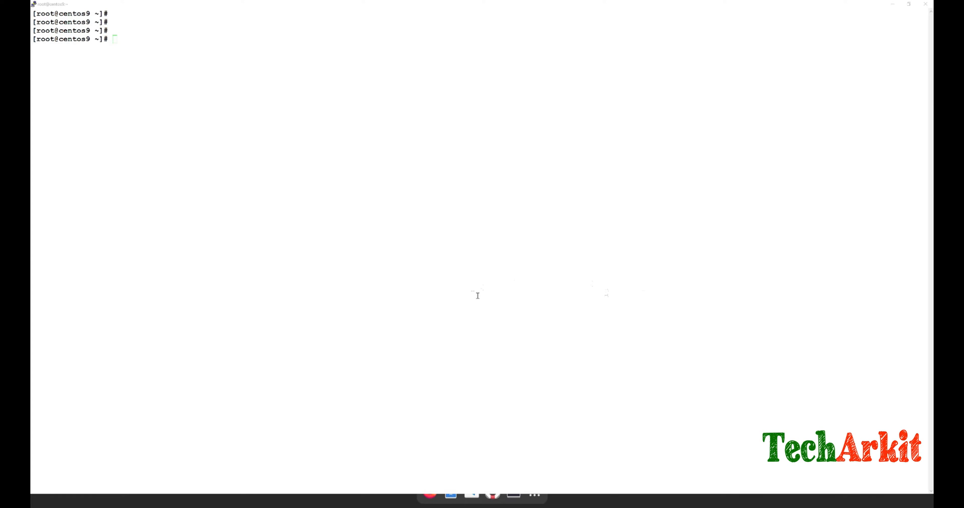
text(ls)
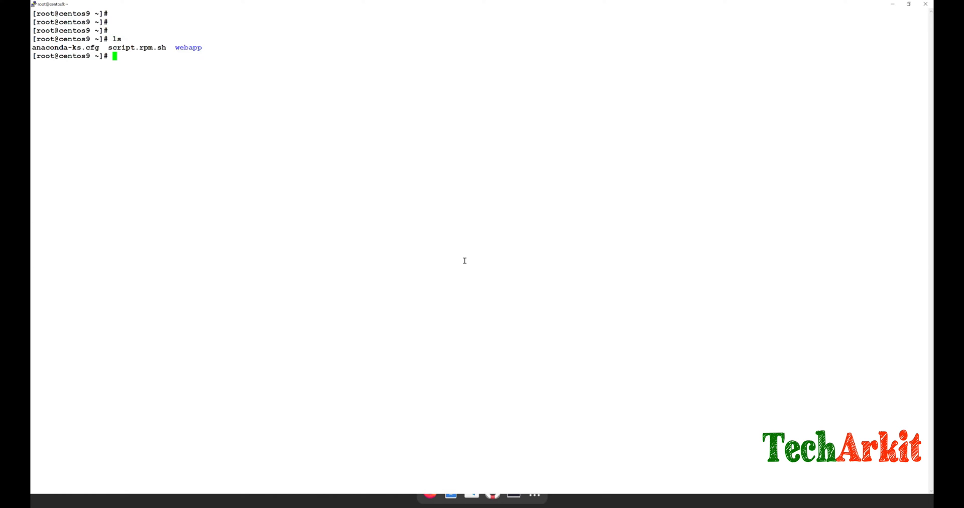
text(cat /etc/redhat-release)
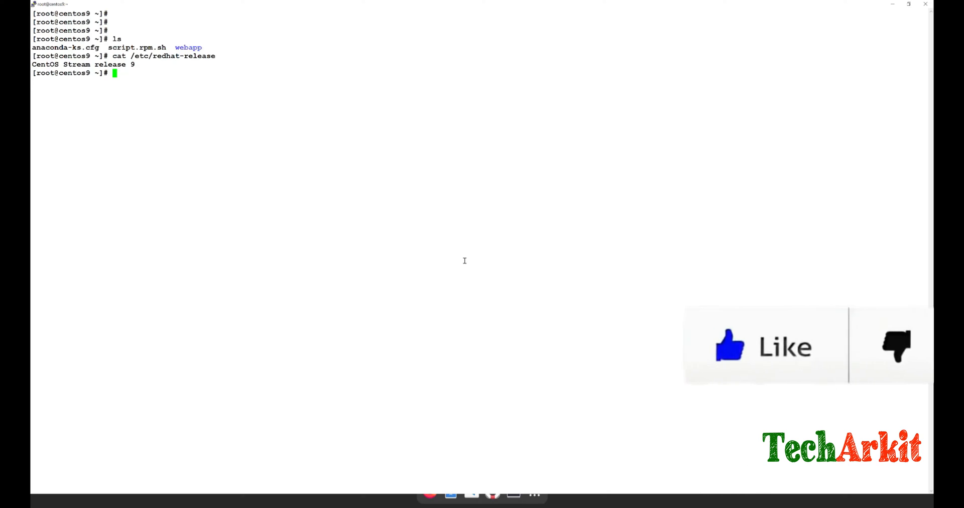
text(cd /boot/grub2/)
text(ls)
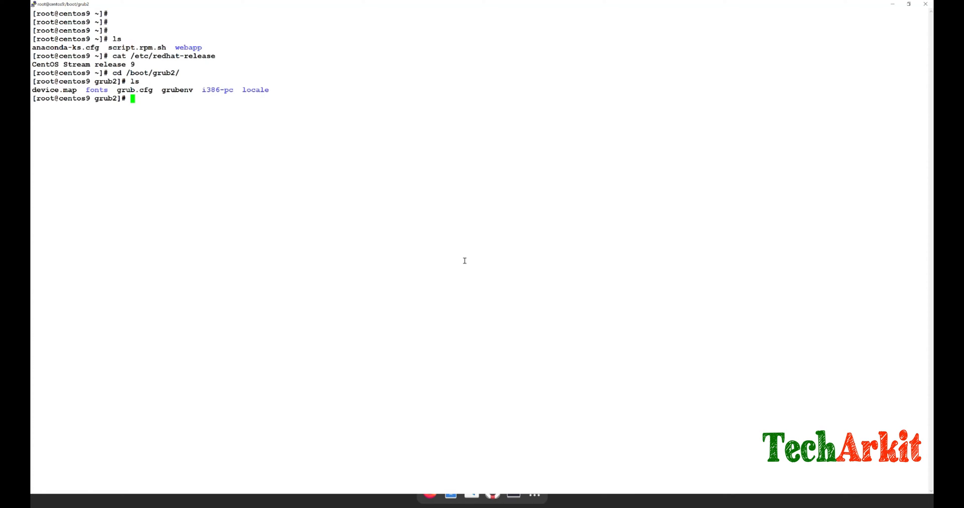
Delete grub.cfg with rm -rf, verify it is gone, and reboot the server.
text(rm -rf)
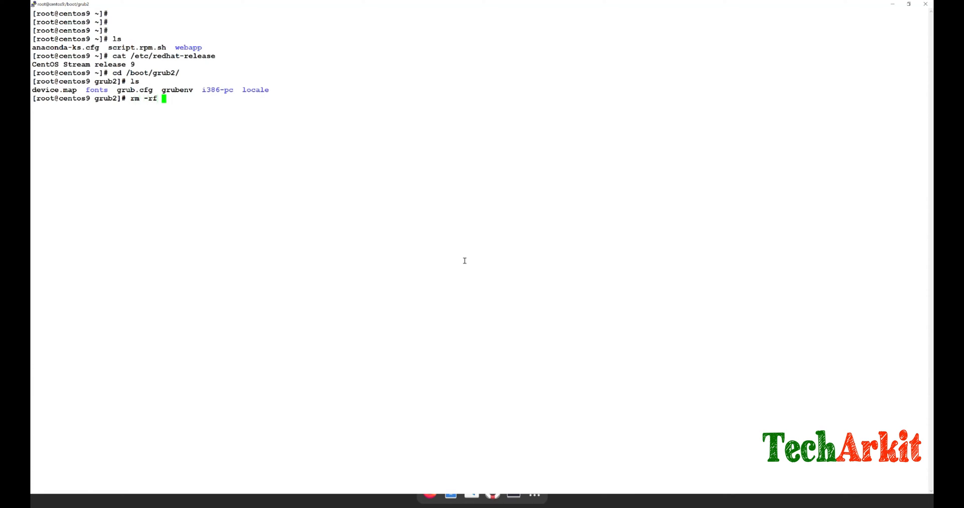
text(grubc)
text(ls)
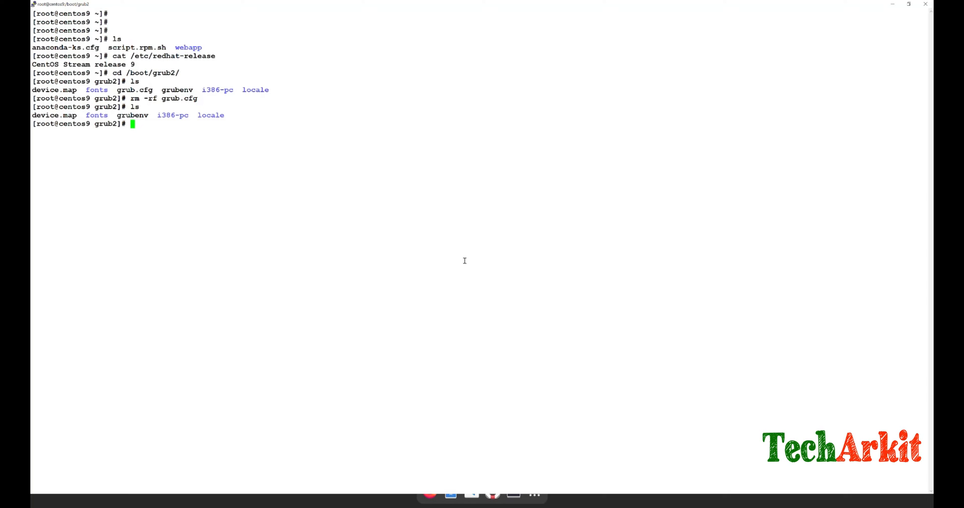
text(reboot)
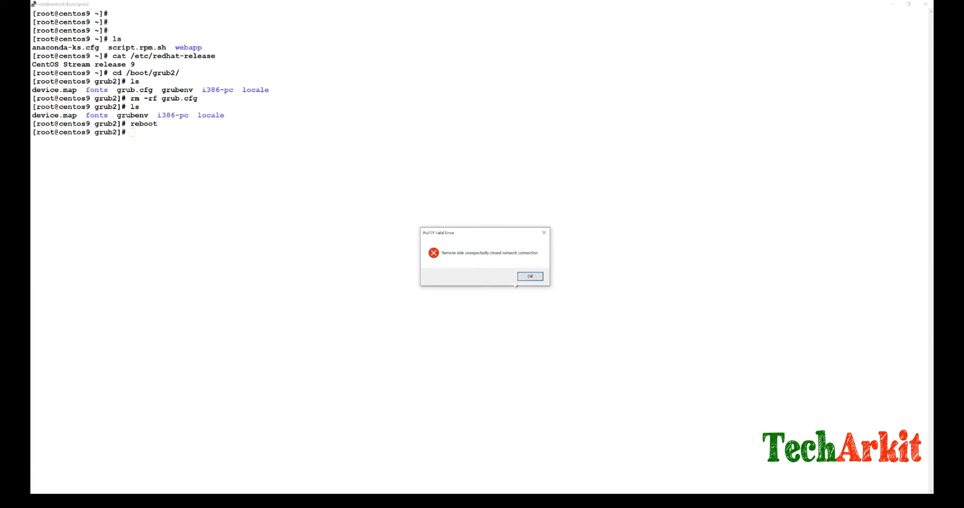
Dismiss the PuTTY error and reset the centos9 VM via Power > Reset, landing at the bare grub> prompt.
click(529, 276)
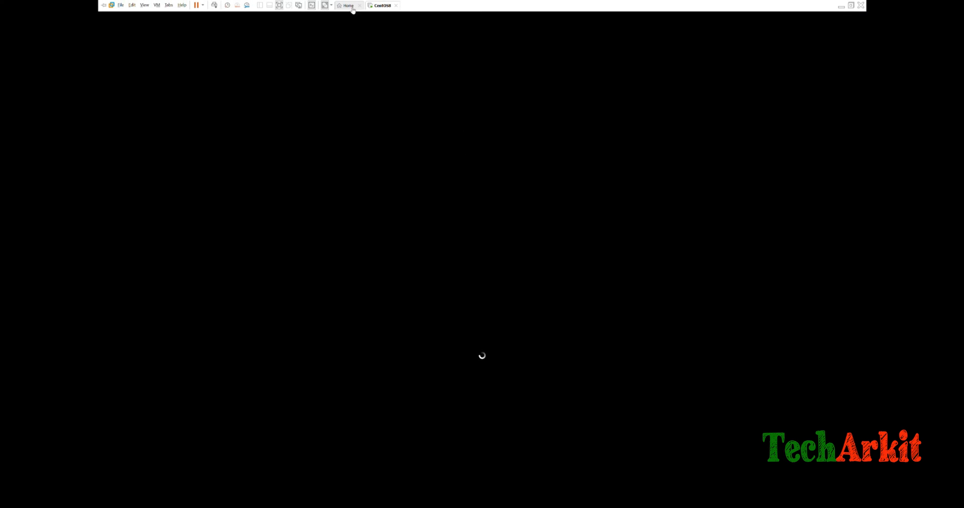
right_click(382, 5)
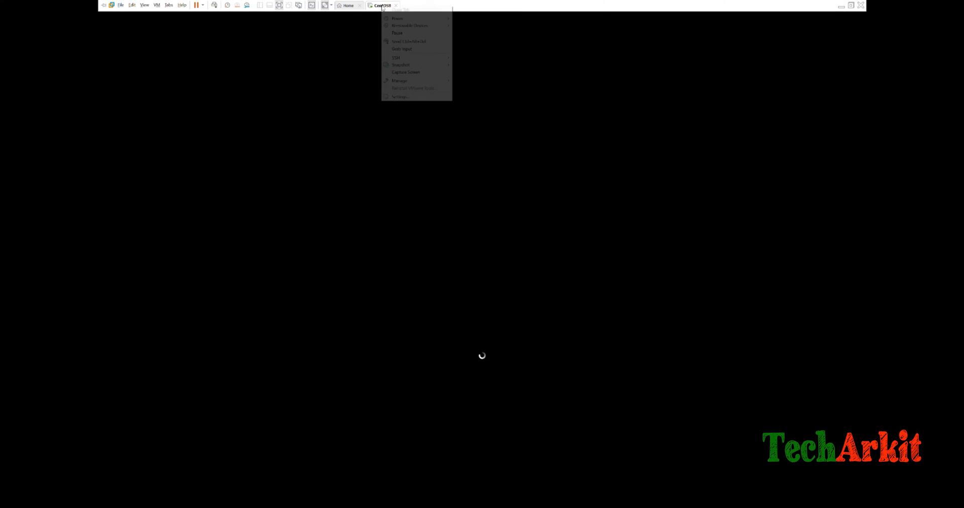
mouse_move(397, 18)
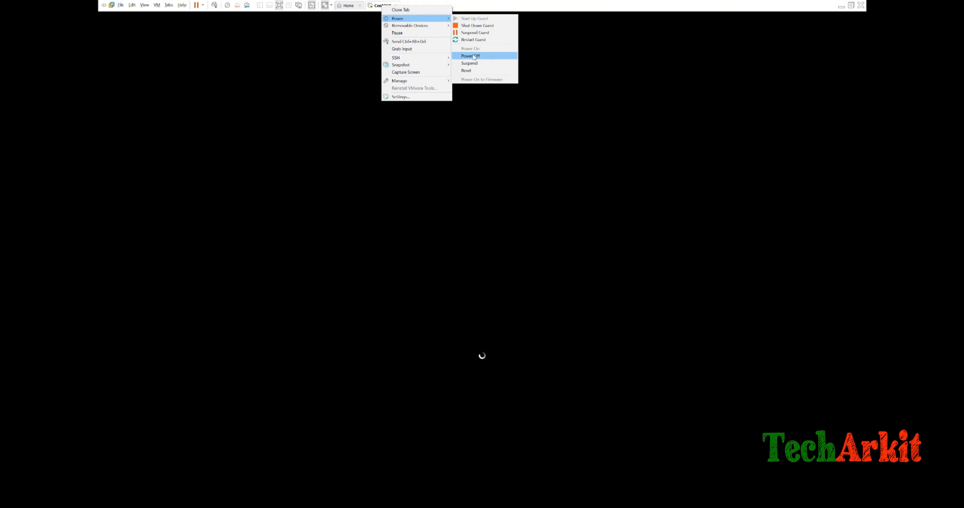
click(466, 71)
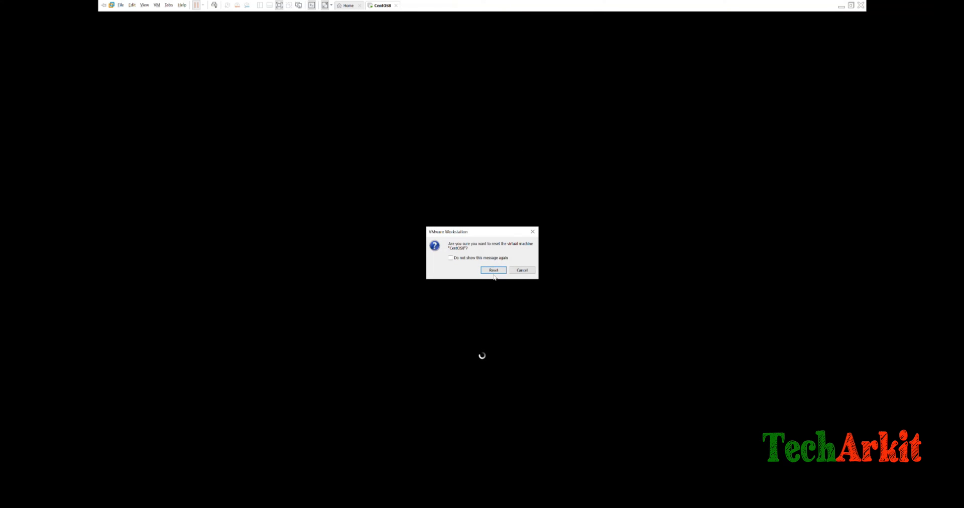
click(493, 271)
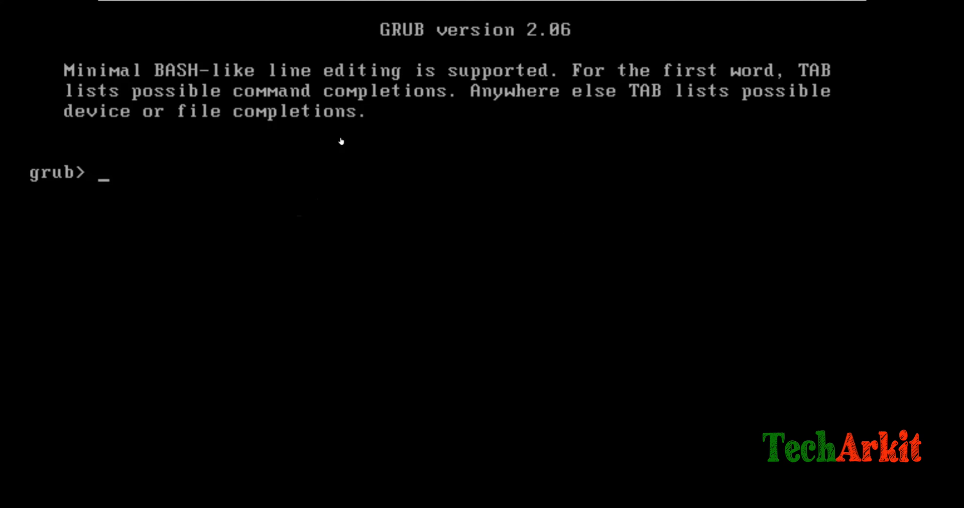
mouse_move(131, 82)
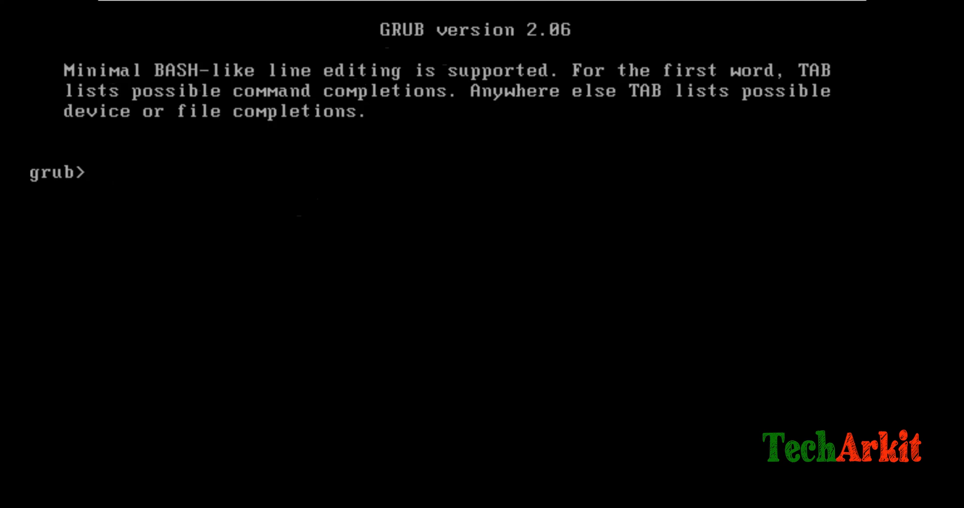
List GRUB's available commands with h + Tab and return to an empty grub> prompt.
text(h)
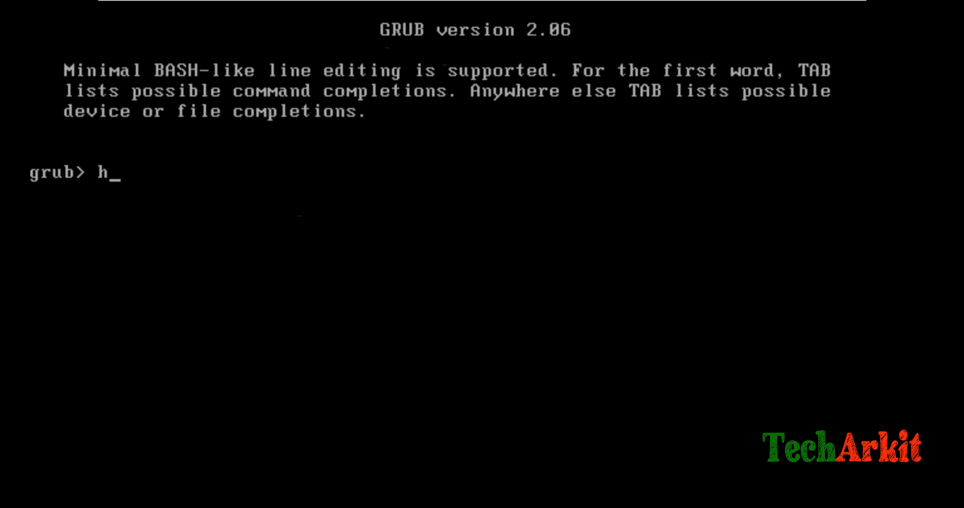
key(Tab)
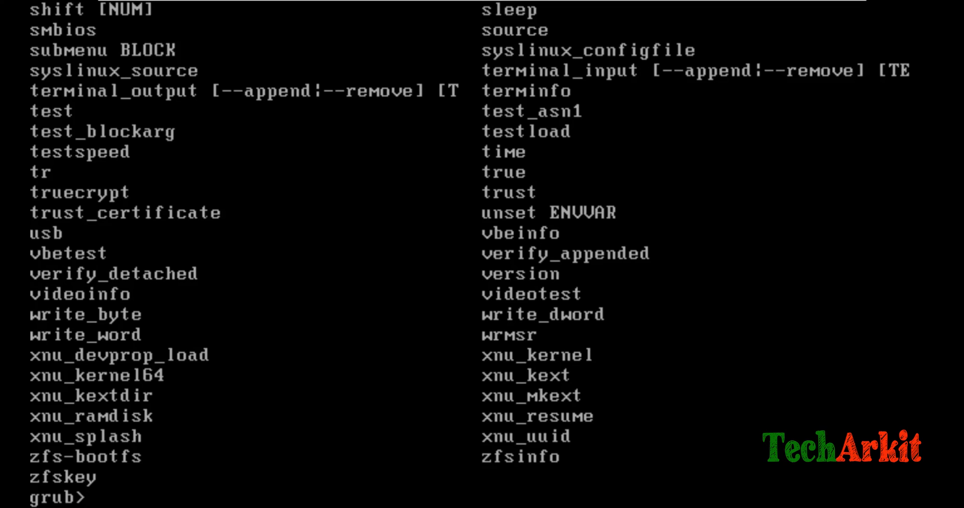
key(Return)
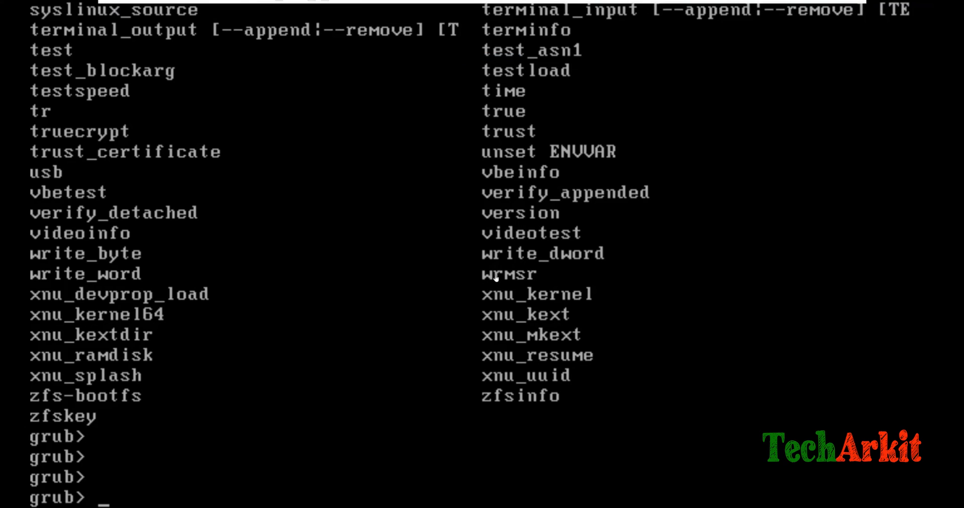
mouse_move(450, 222)
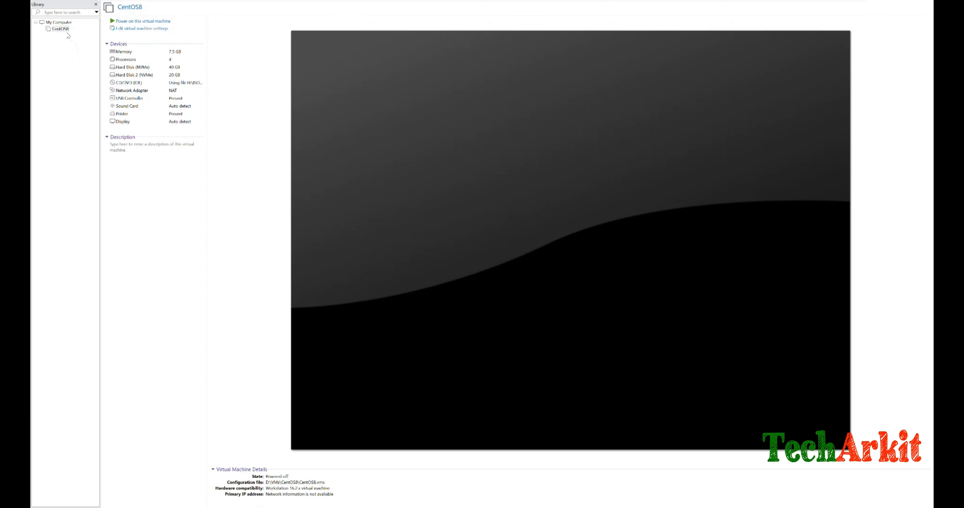
Power on the CentOS8 VM straight into its PhoenixBIOS Setup Utility via Power On to Firmware.
right_click(58, 30)
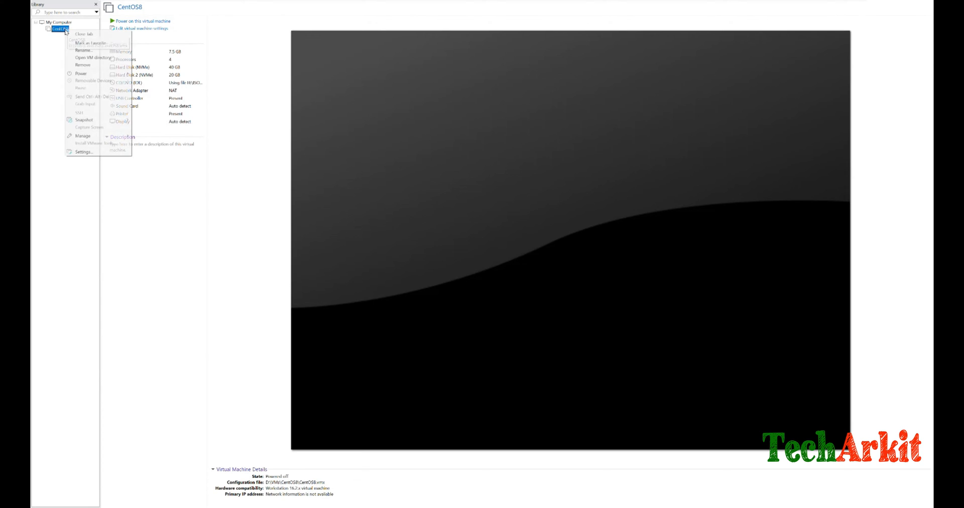
click(81, 73)
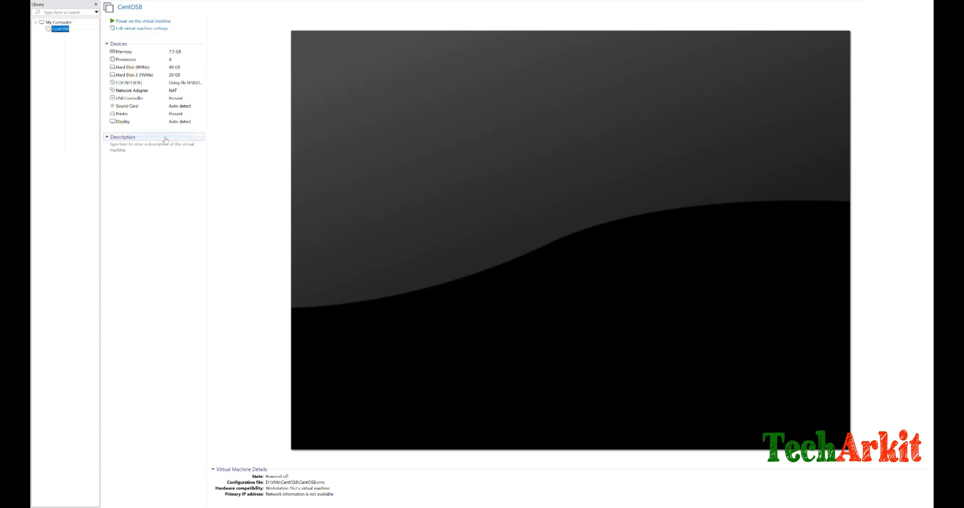
click(147, 21)
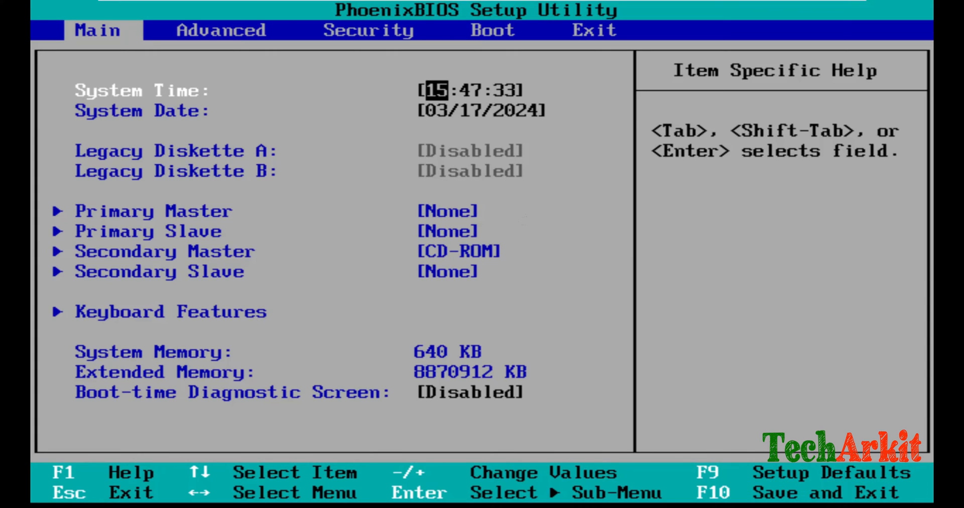
Put the CD-ROM drive first in the boot order and save the BIOS changes with F10 > Yes.
click(491, 31)
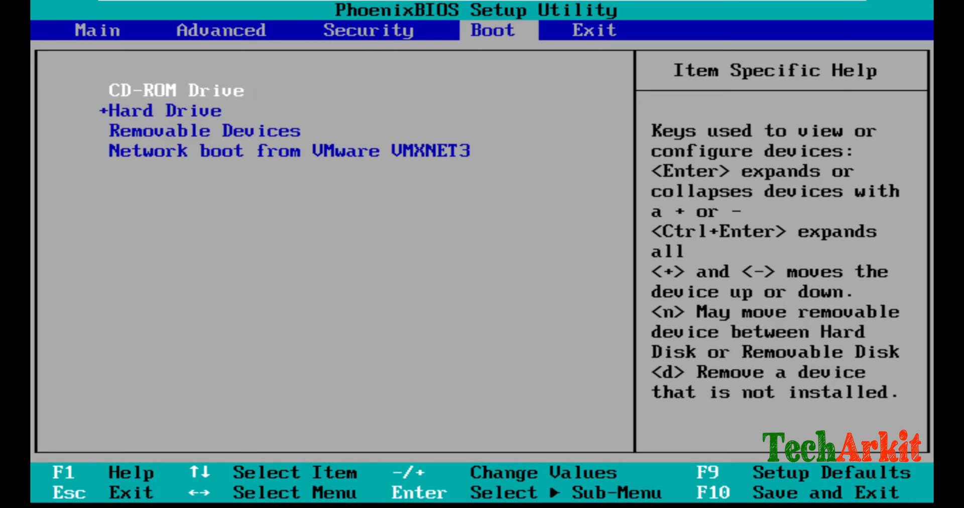
key(f10)
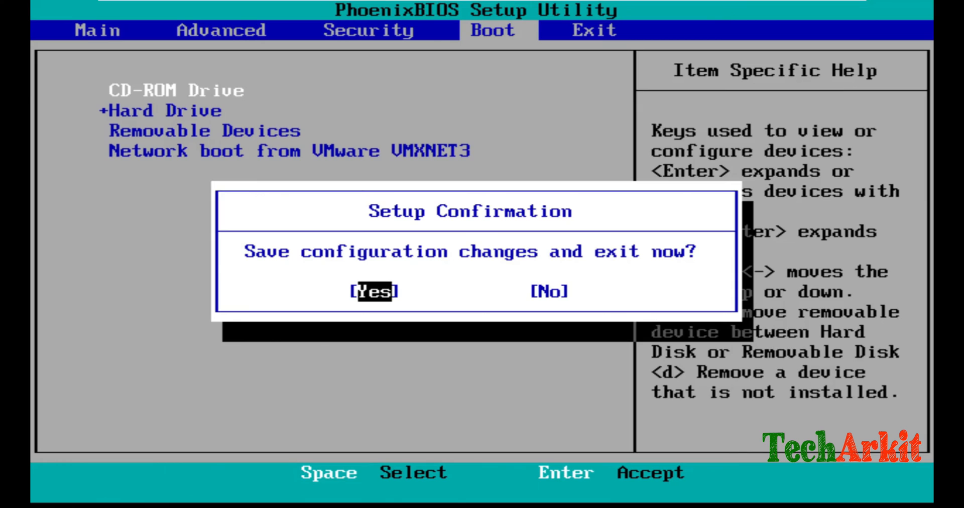
key(Enter)
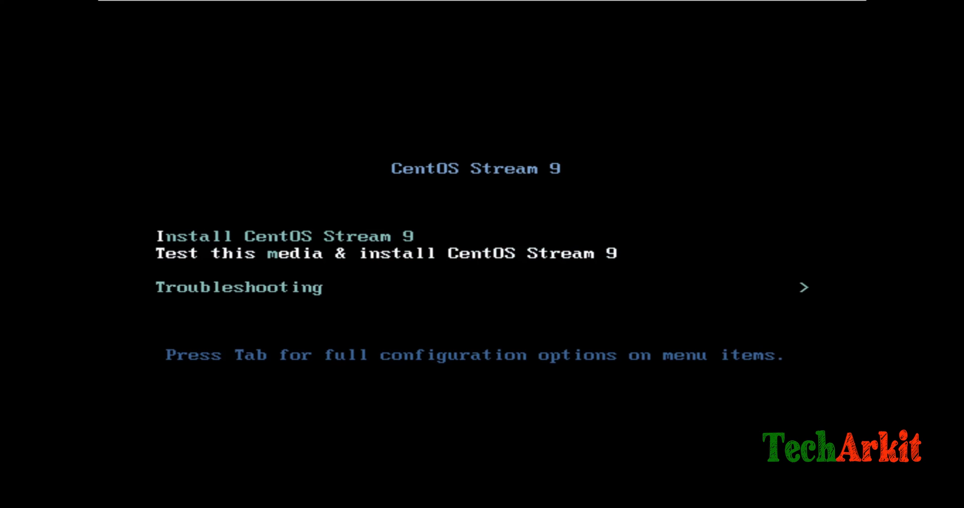
Choose Troubleshooting > 'Rescue a CentOS Stream system' to boot the installer's rescue environment.
key(Down)
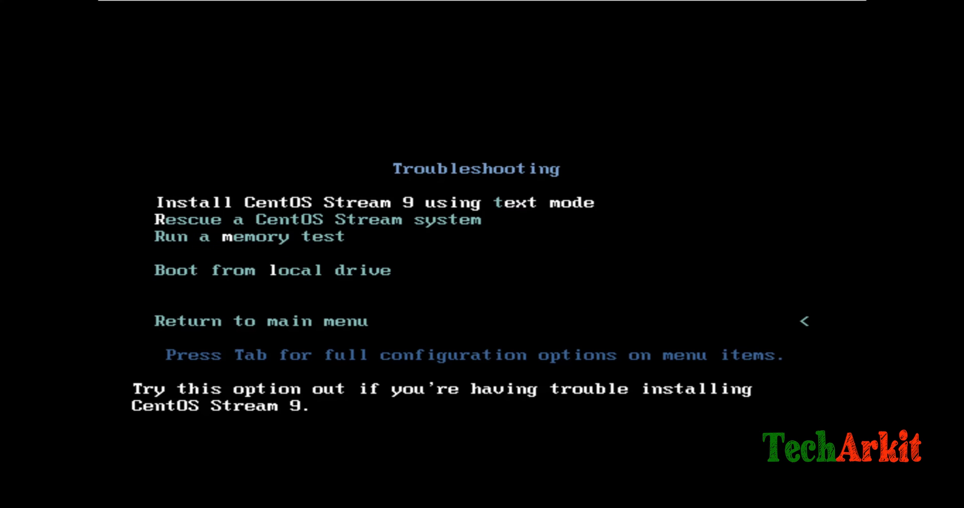
key(Down)
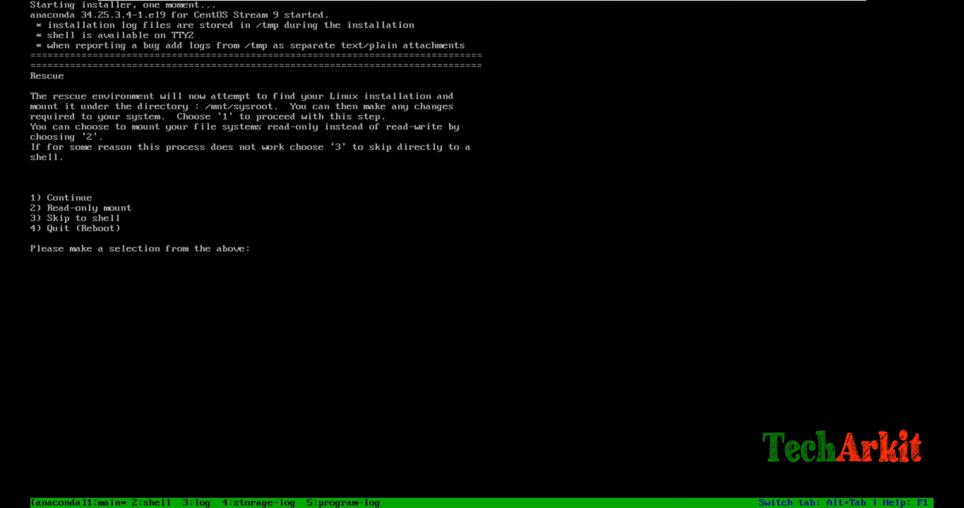
Choose option 1 to mount the system under /mnt/sysroot and reach the bash-5.1# rescue shell.
text(1)
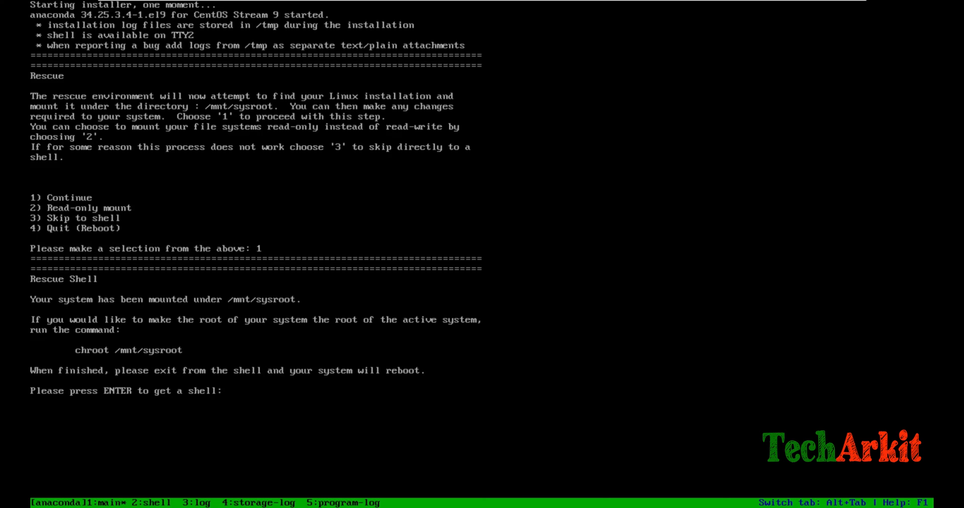
text(chroot)
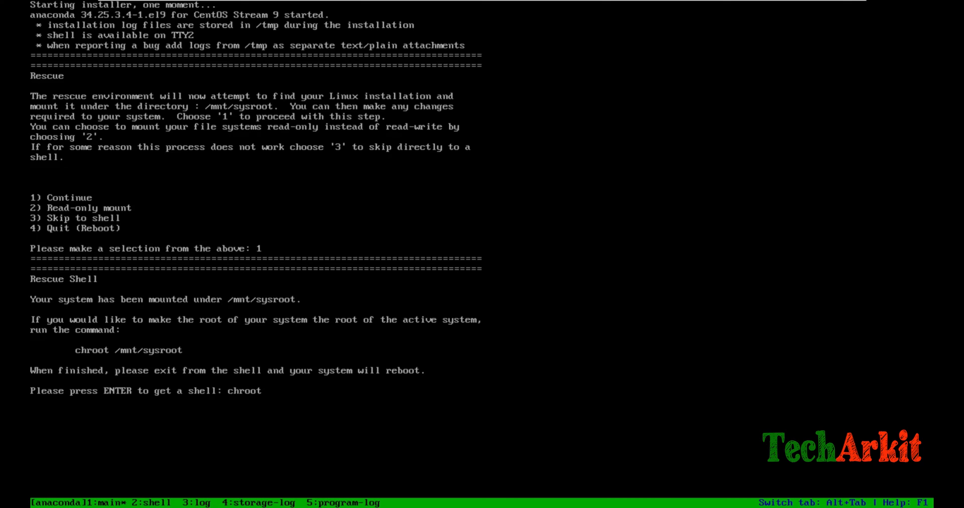
text(/mnt/sysroot)
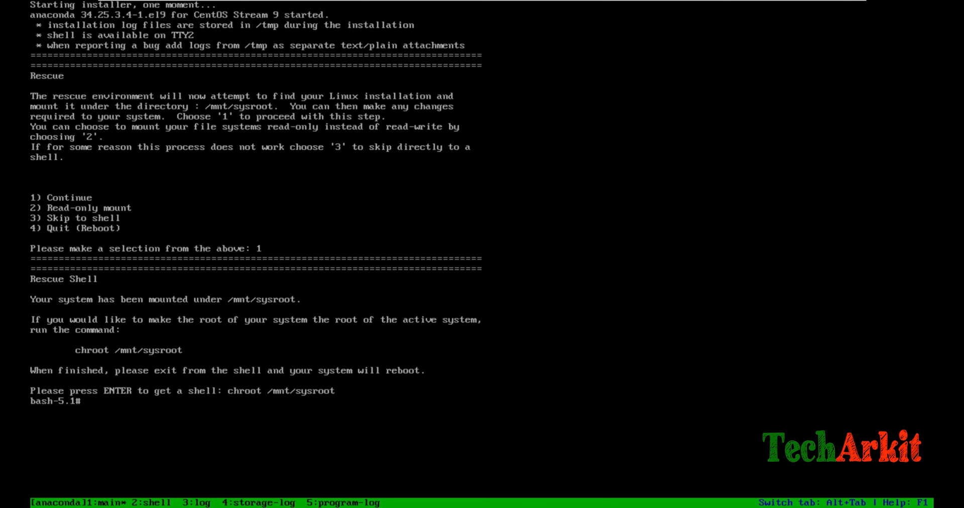
List the VM's disks and partitions with lsblk in the rescue shell.
text(ch)
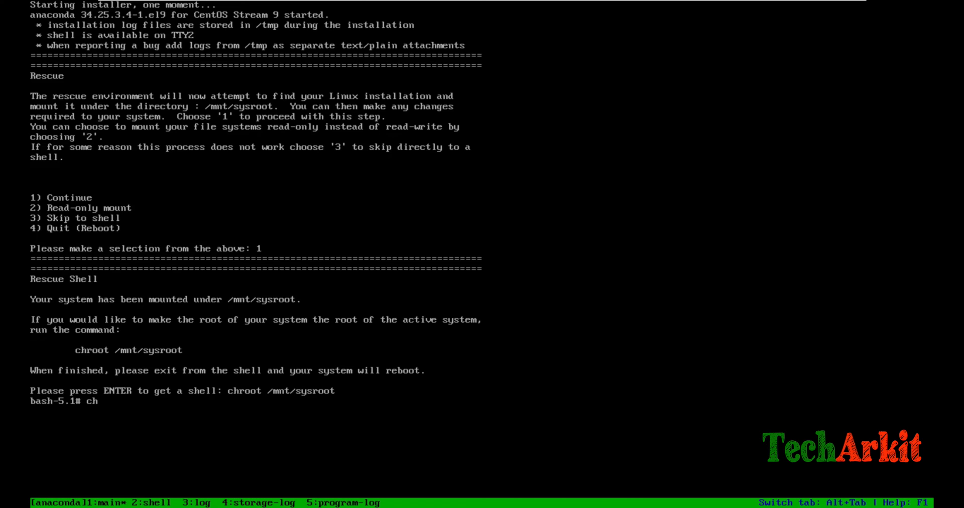
text(ls)
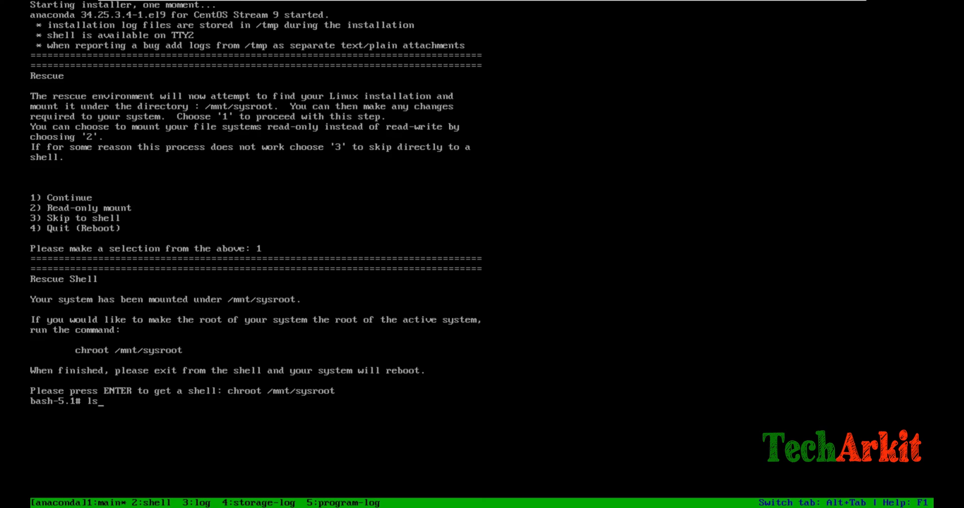
text(lsblk)
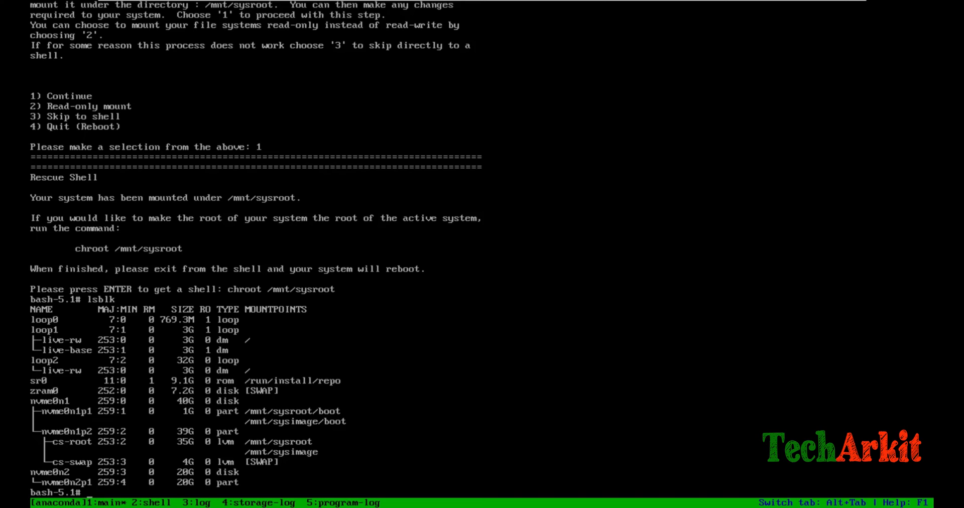
Chroot into /mnt/sysimage/ and show mounted filesystems with df -h.
text(chroot)
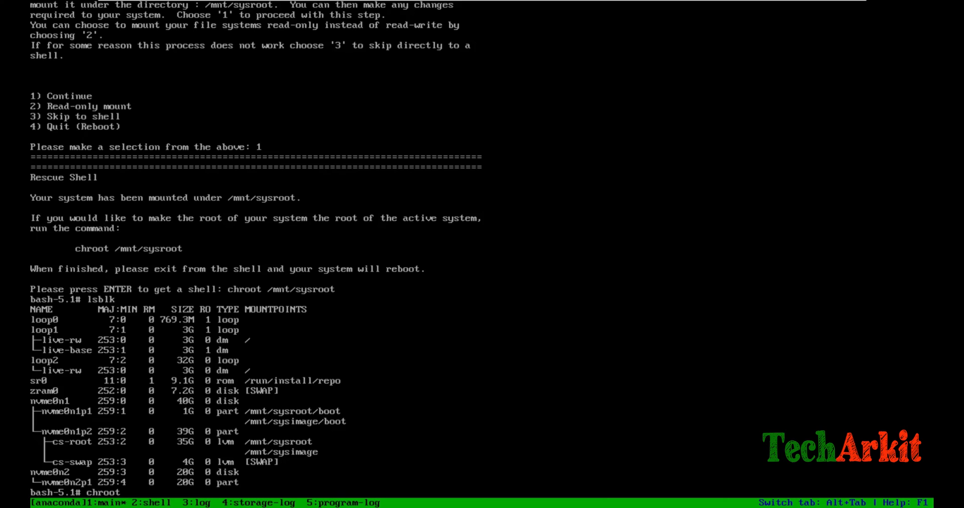
text(/mnt/)
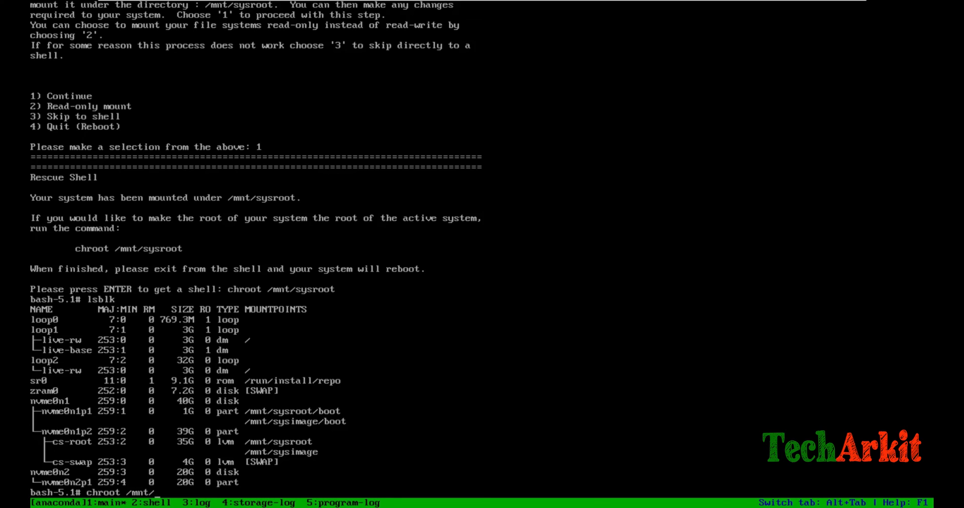
text(sysimage/)
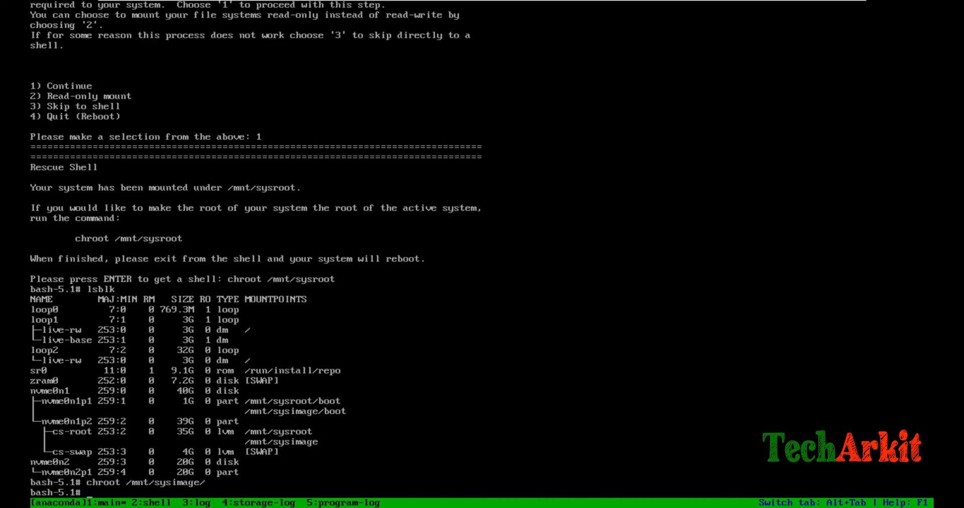
text(df -h)
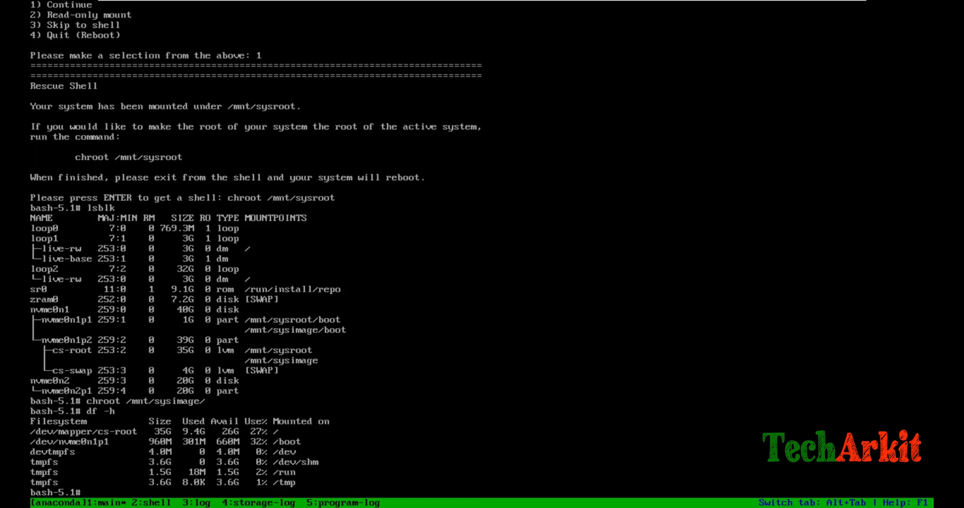
Enter grub2-install /dev/nvme0n1 and cancel it with Ctrl+C without reinstalling the boot loader.
text(grub2-install)
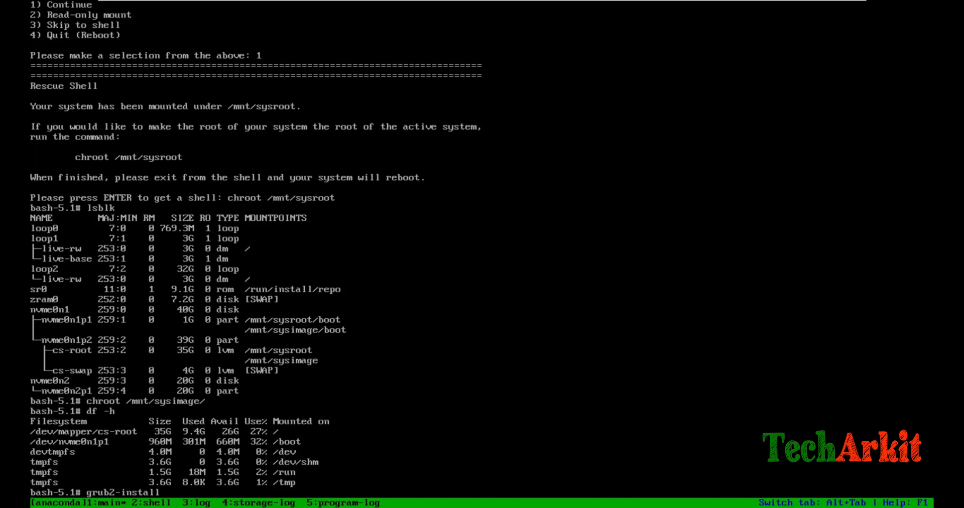
text(/)
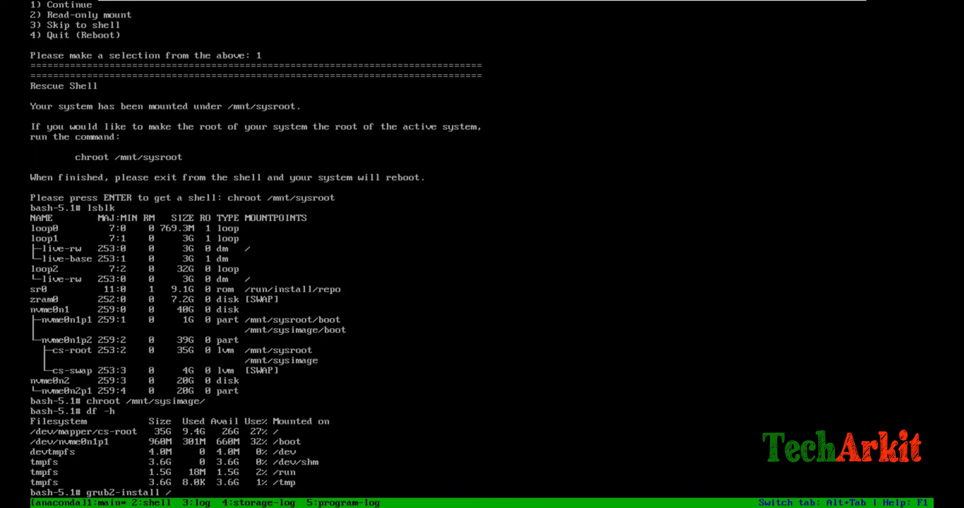
text(dev/)
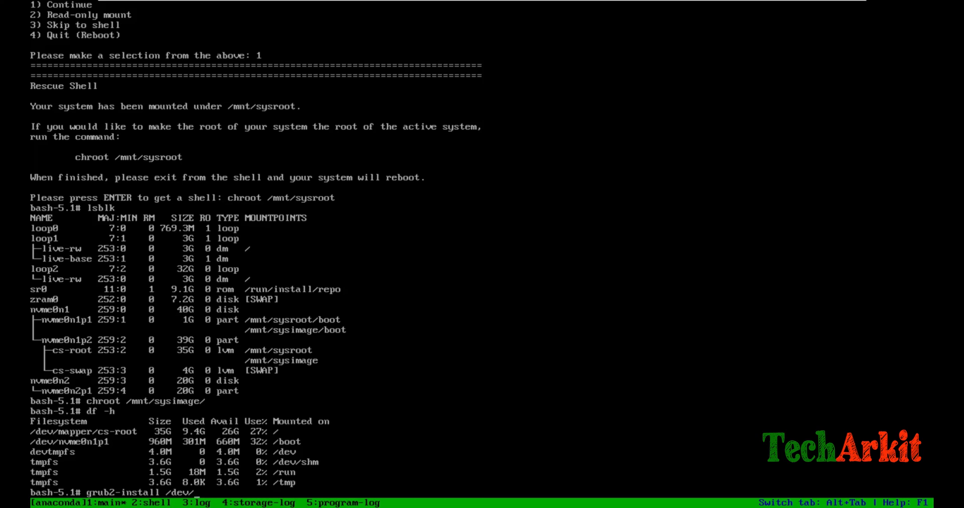
text(nv)
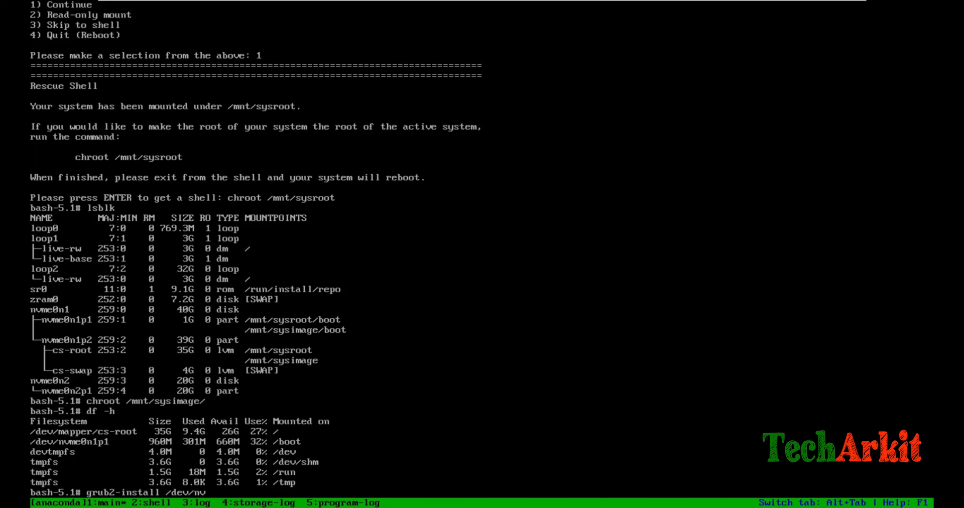
text(me0)
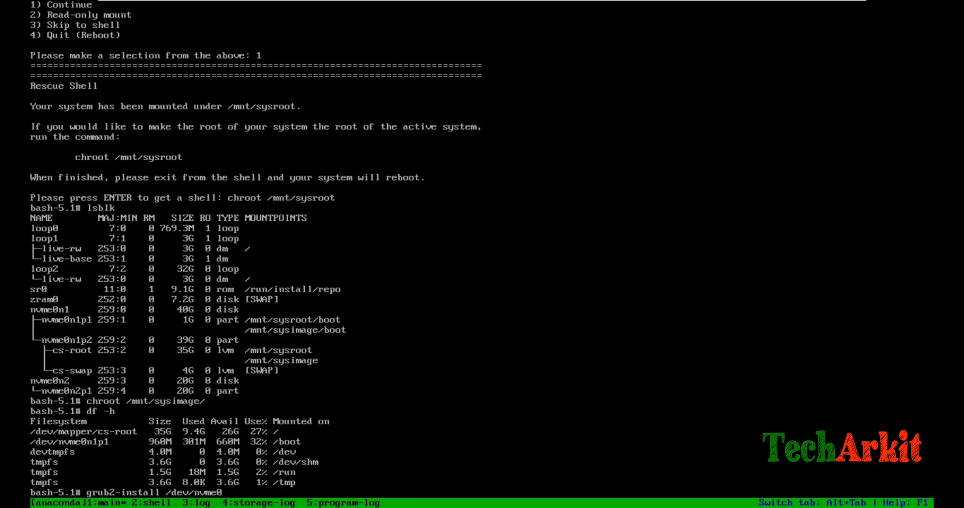
text(1)
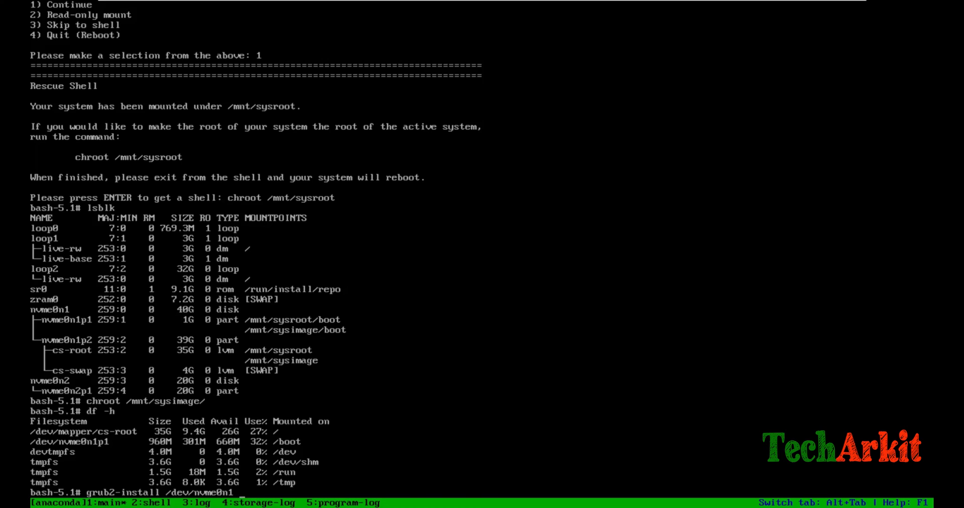
key(ctrl+c)
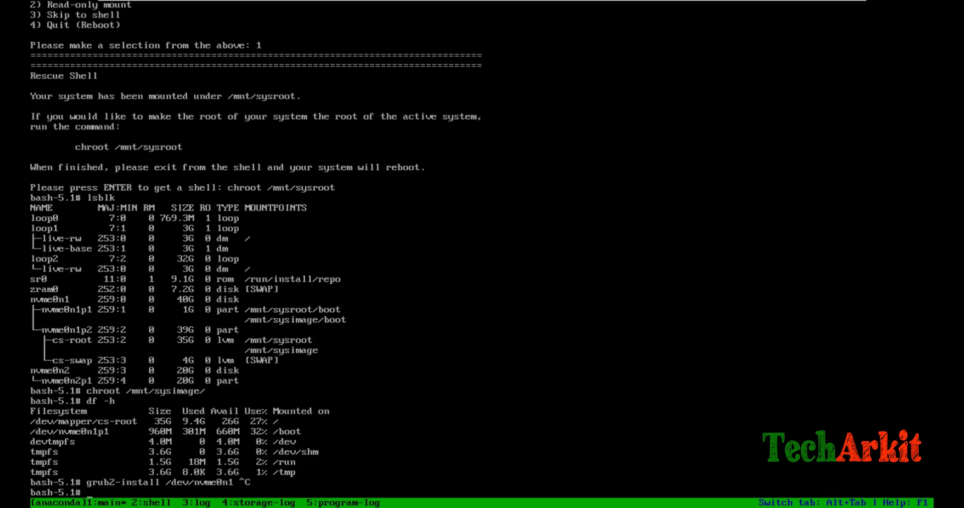
Run grub2-mkconfig -o /boot/grub2/grub.cfg in the chrooted rescue shell to rebuild the config.
text(grub2-)
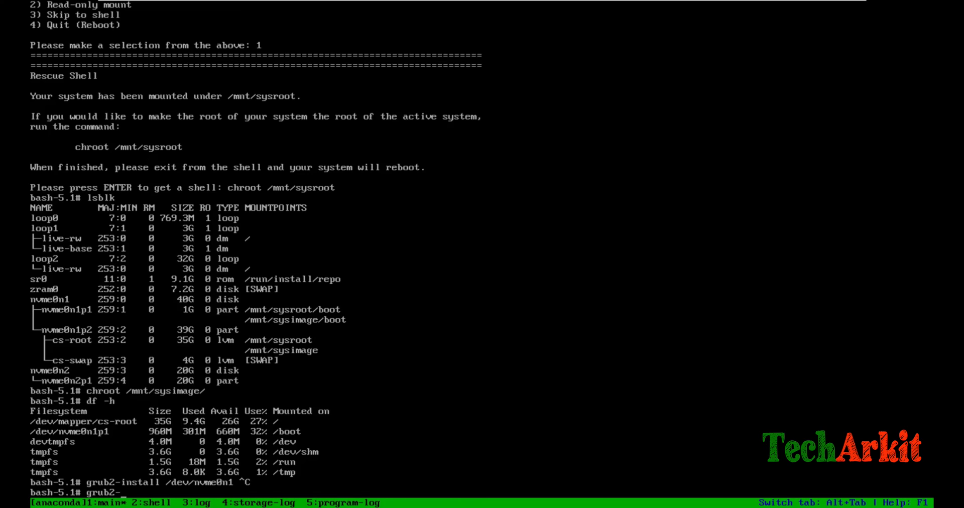
text(mkconfig)
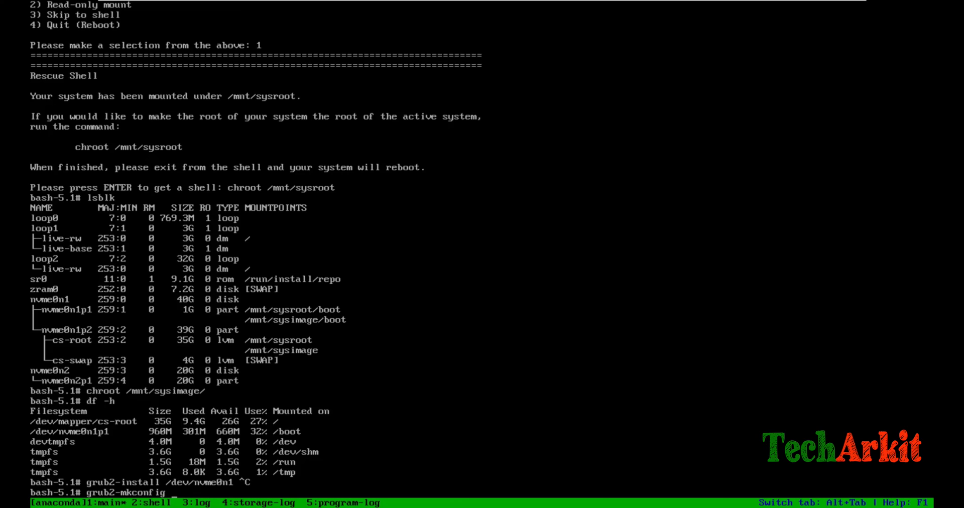
text(-o)
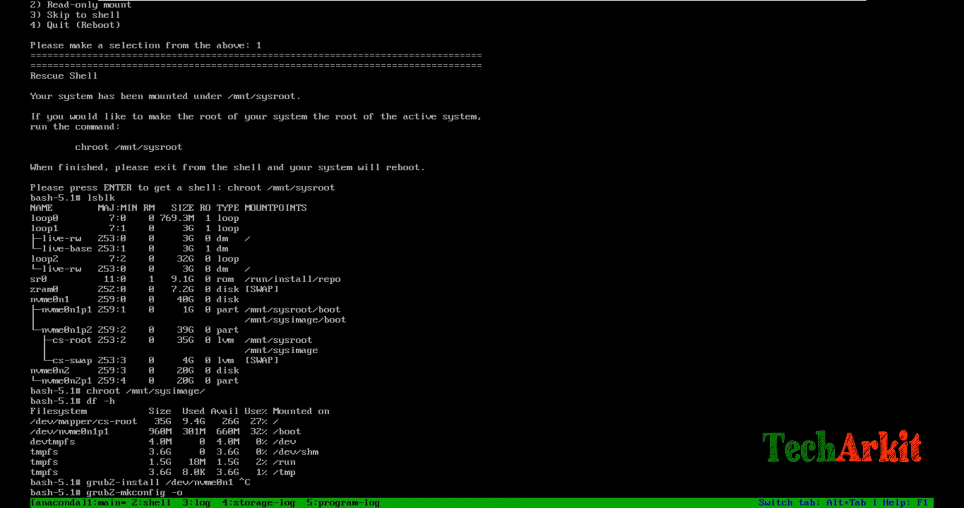
text(/boot/grub2/bru)
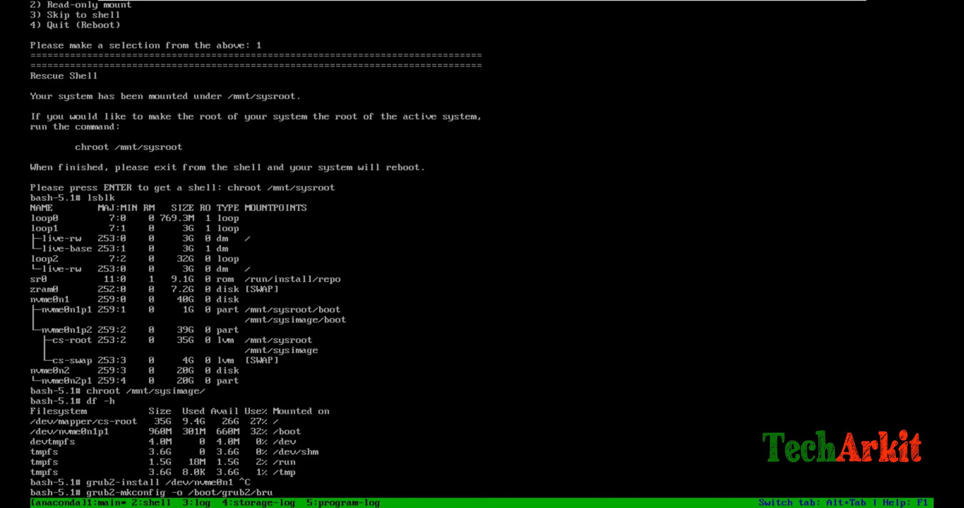
text(g.cfg)
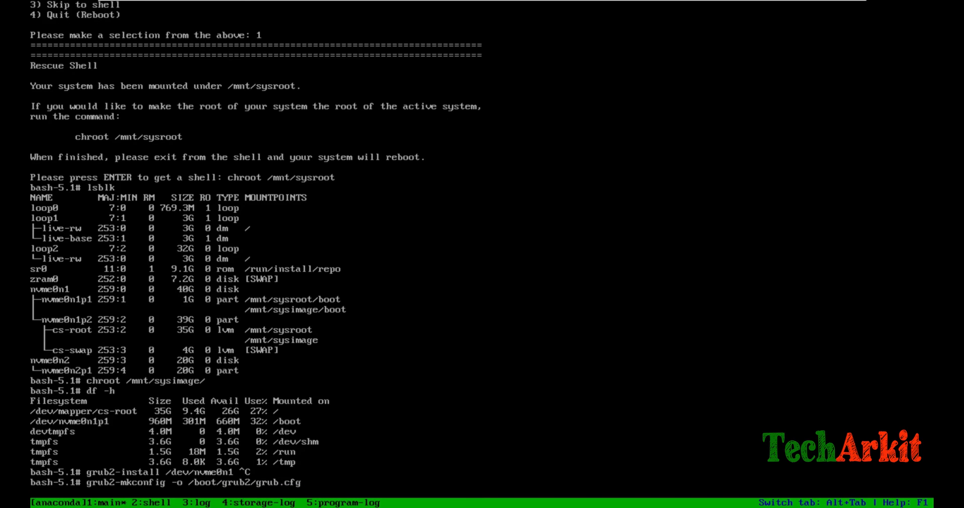
key(Return)
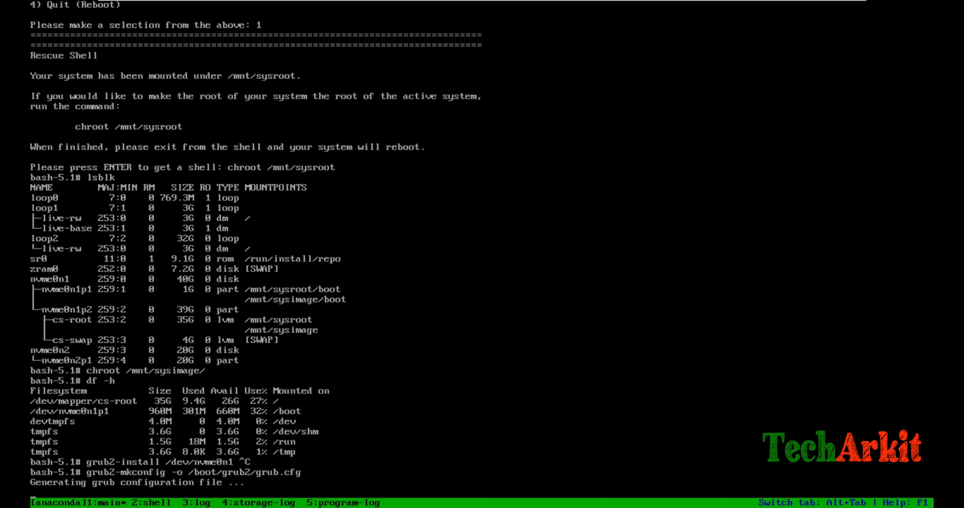
scroll(down, 3)
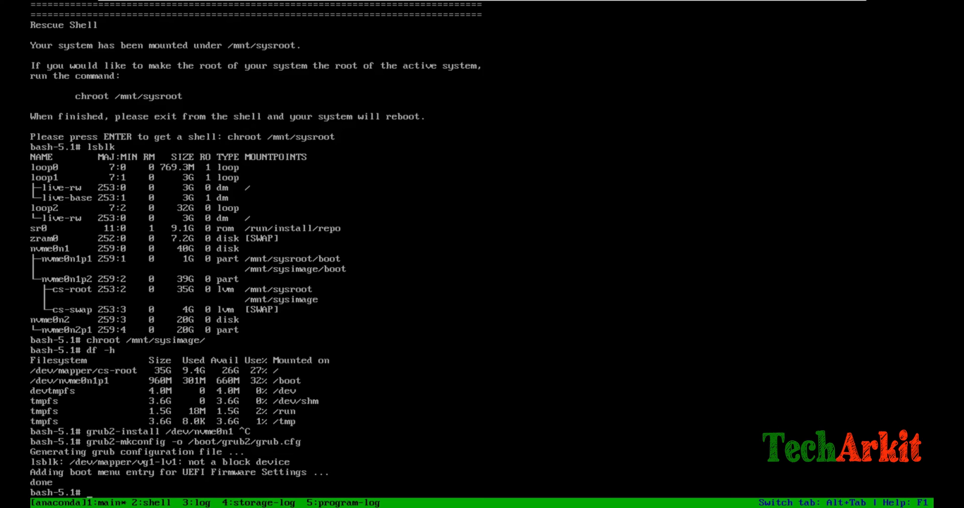
Change into /boot/ to check that grub.cfg is back under grub2.
text(cd /boot/grub2/)
text(ls)
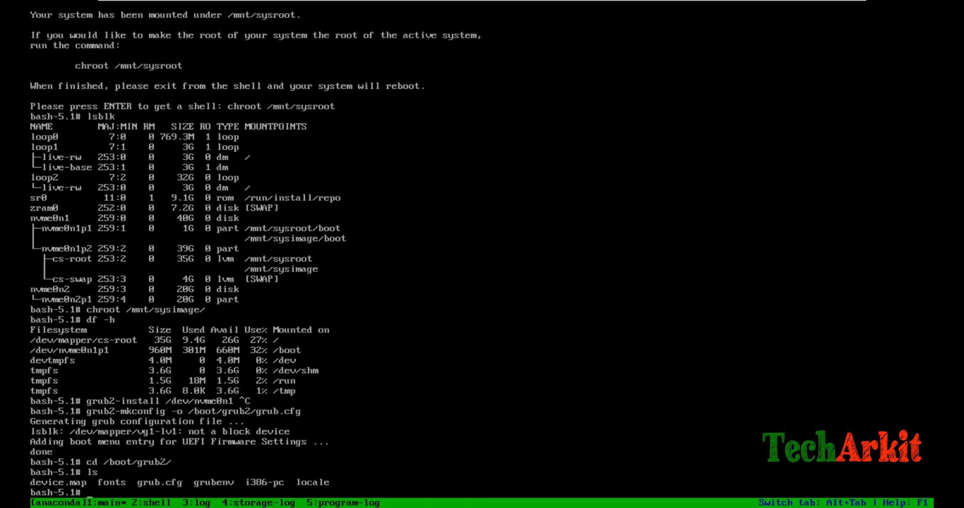
mouse_move(421, 404)
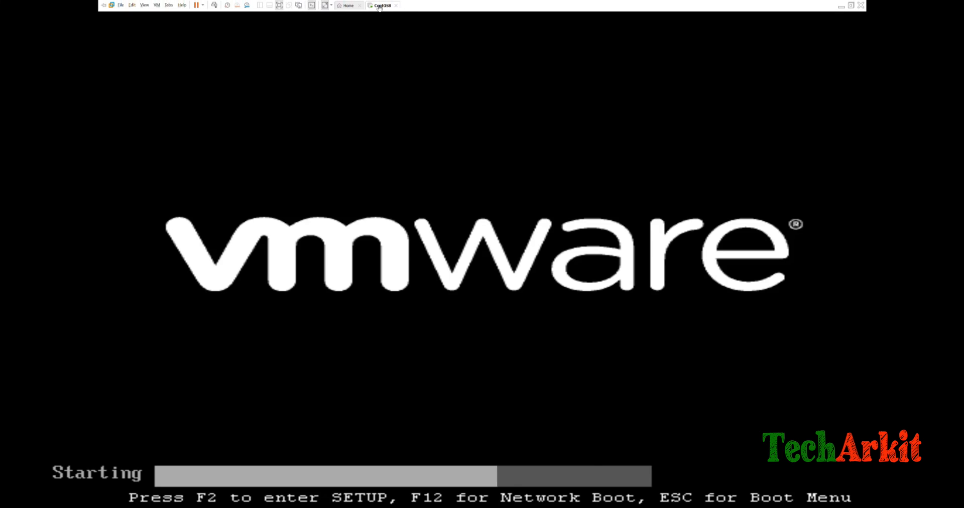
Power off the VM via VM > Power and bring up the CentOS8 VM's actions to power on to firmware.
click(381, 5)
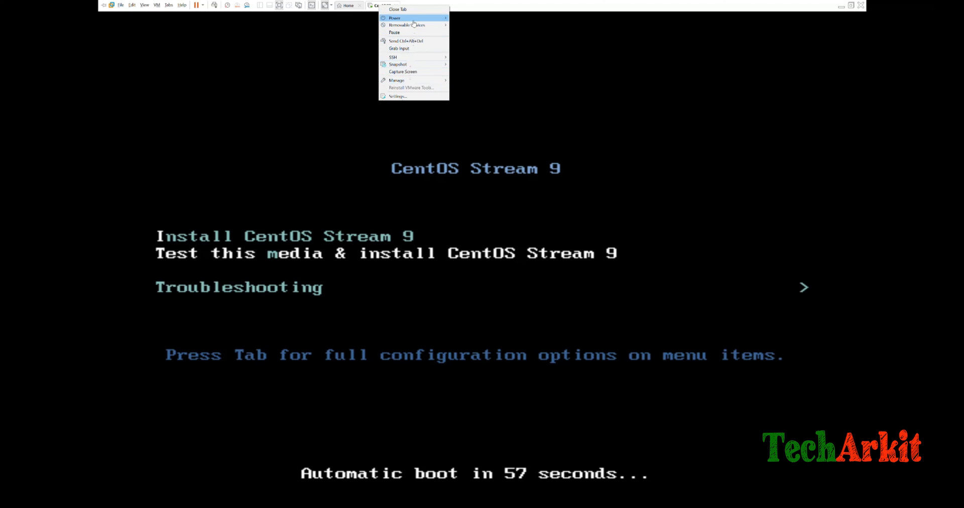
click(393, 17)
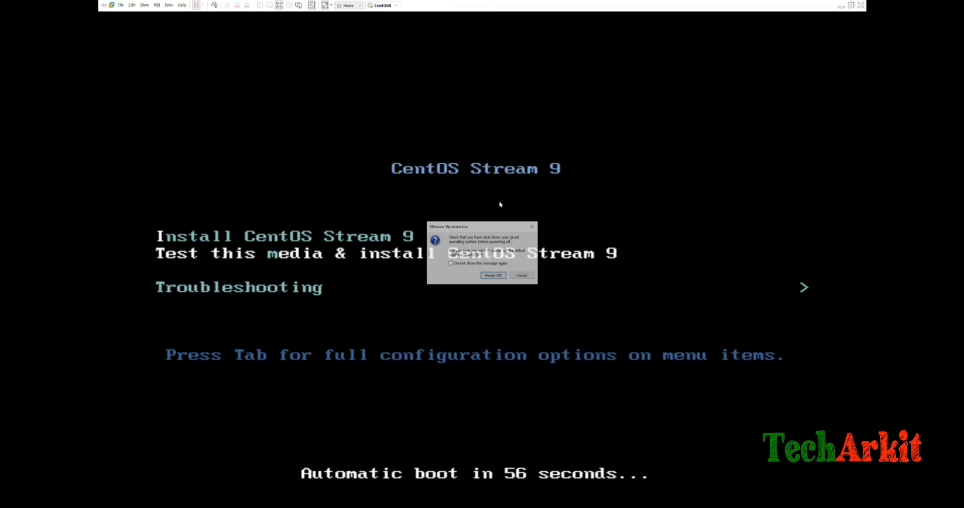
click(521, 275)
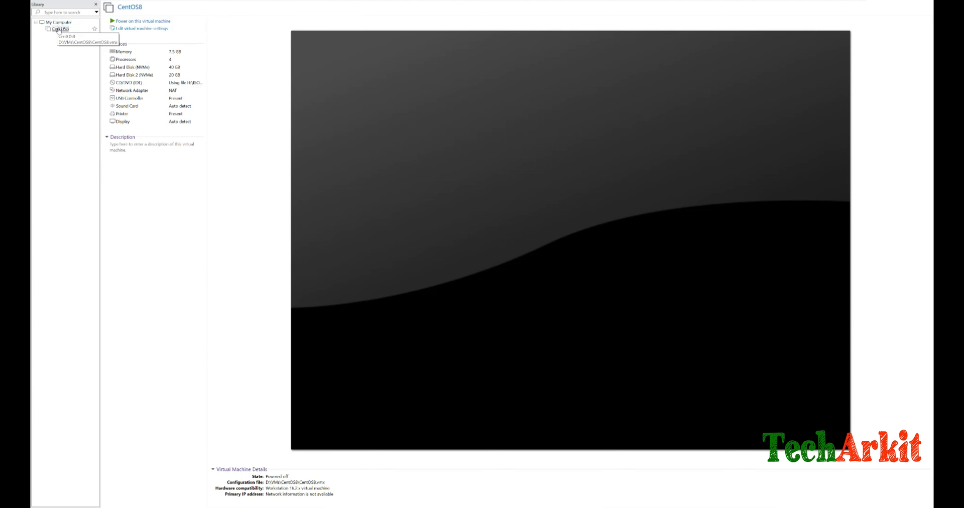
right_click(58, 29)
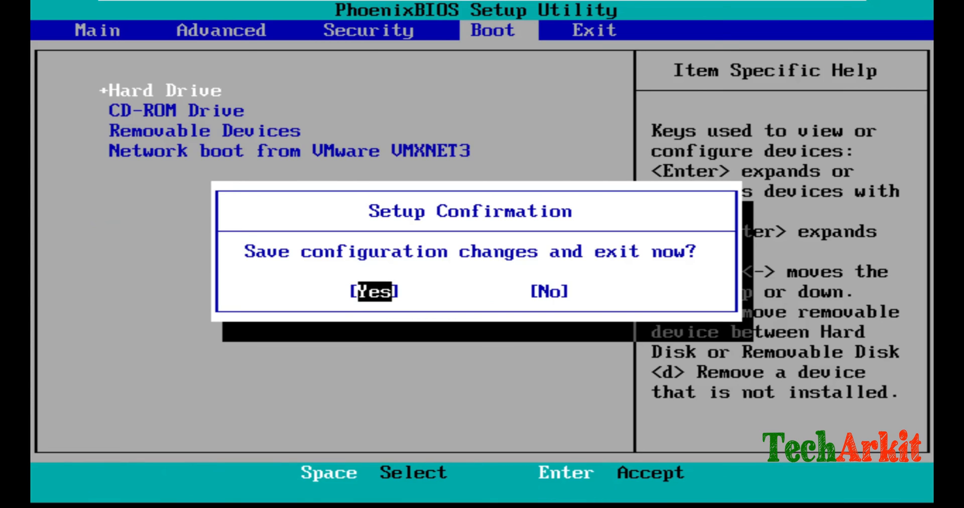
Confirm Yes in Setup Confirmation so the VM boots from its hard drive to the login screen.
key(Enter)
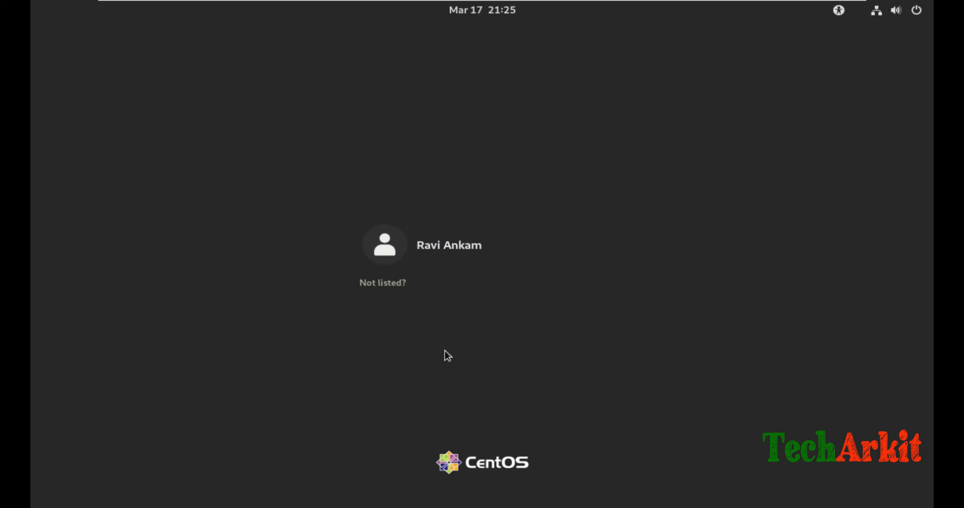
mouse_move(394, 433)
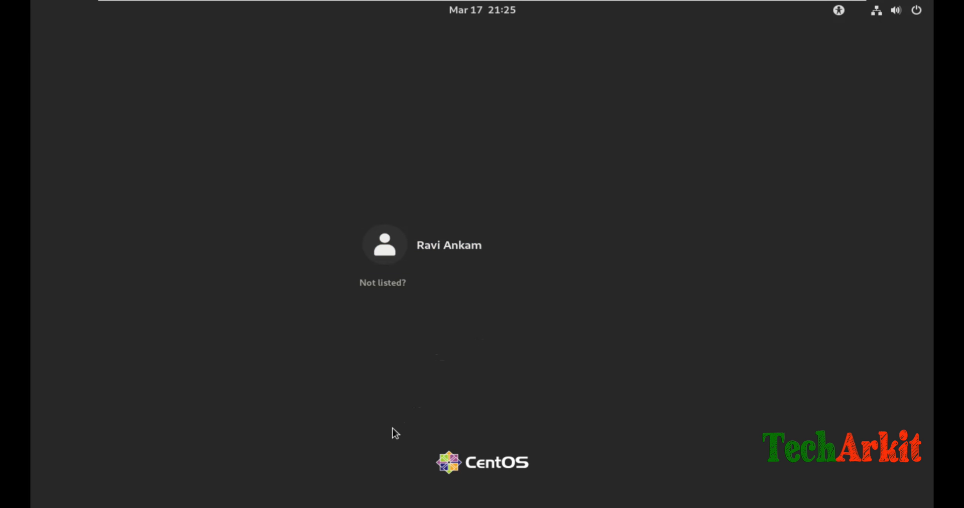
mouse_move(298, 433)
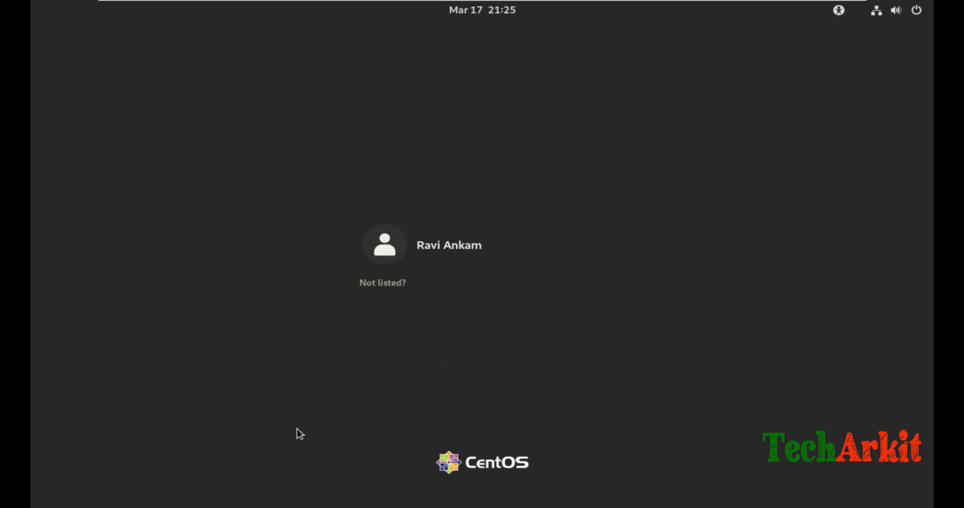
mouse_move(278, 452)
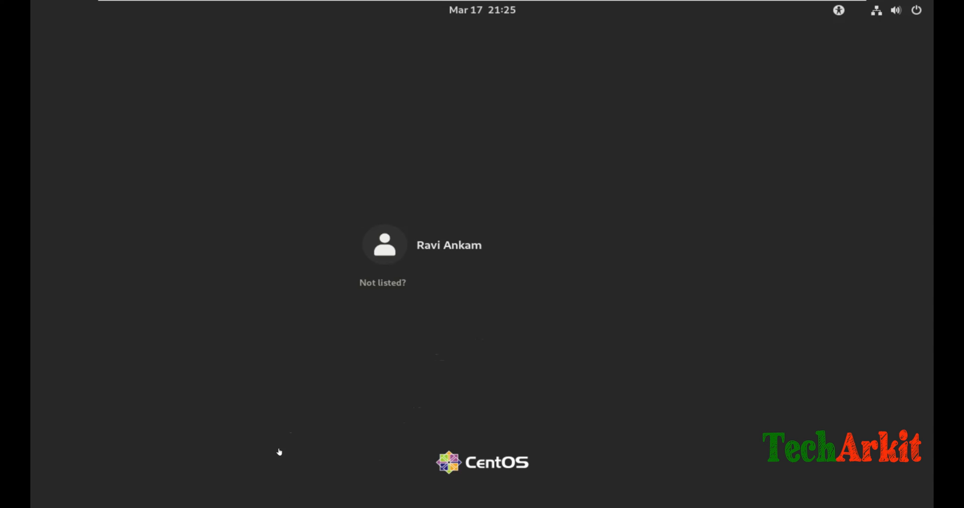
Switch from the VM console to the PuTTY SSH session in the taskbar.
click(39, 501)
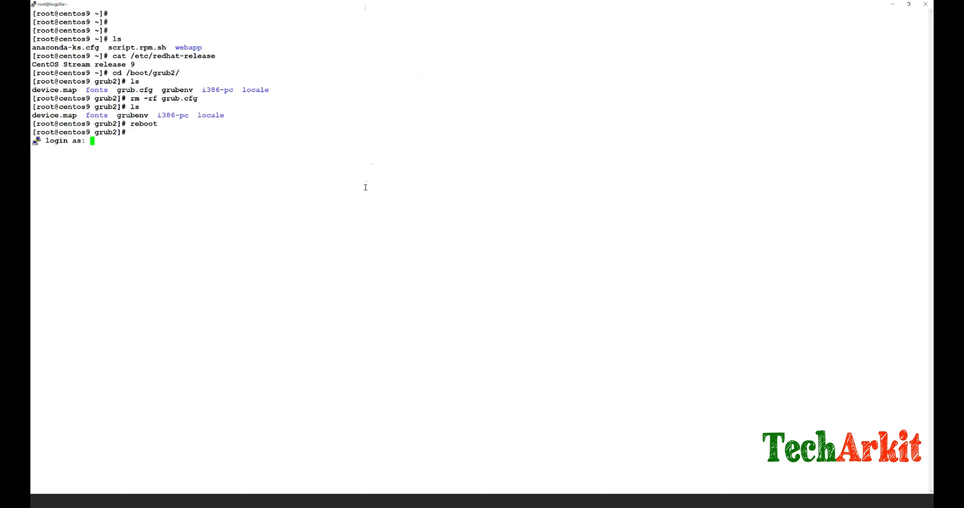
Log in as root, list /boot/grub2 with ls -ltr and run date to verify the new grub.cfg timestamp.
text(ro)
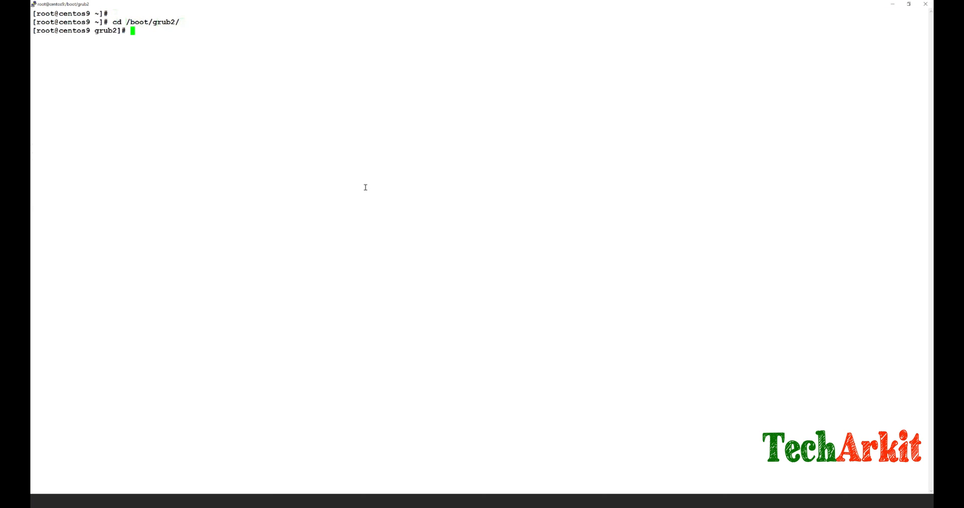
text(ls -ltr)
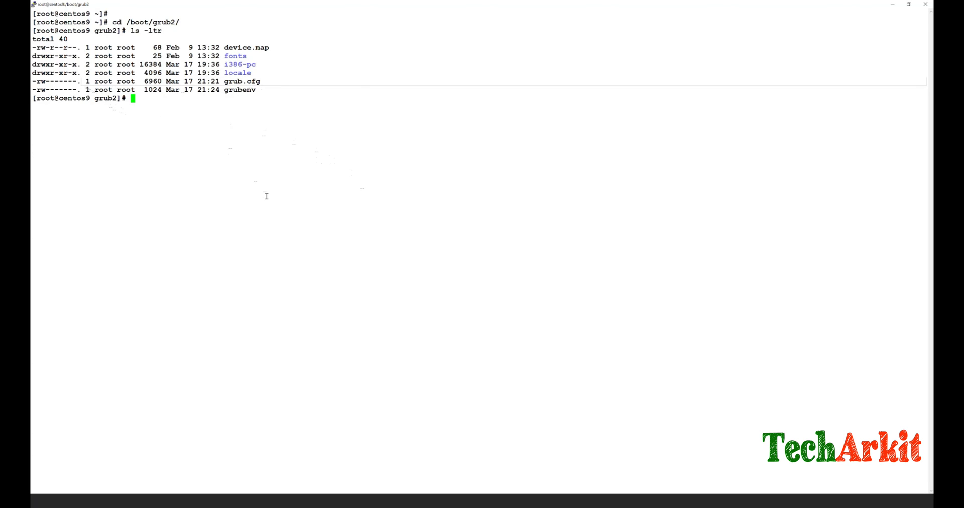
text(date)
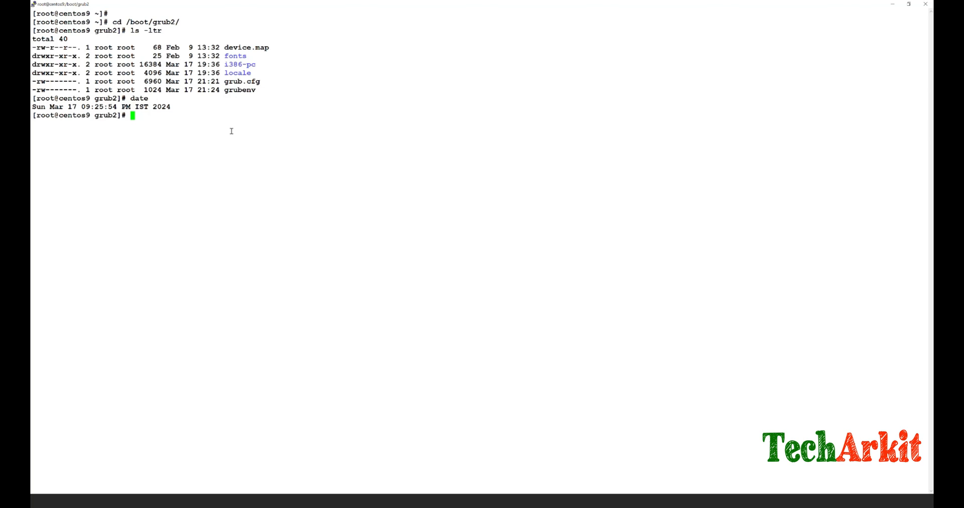
mouse_move(211, 184)
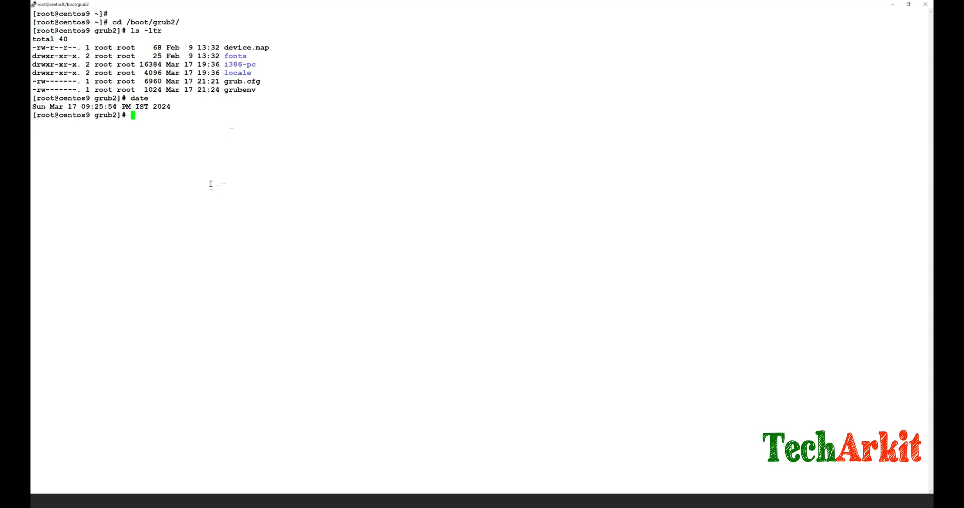
mouse_move(292, 205)
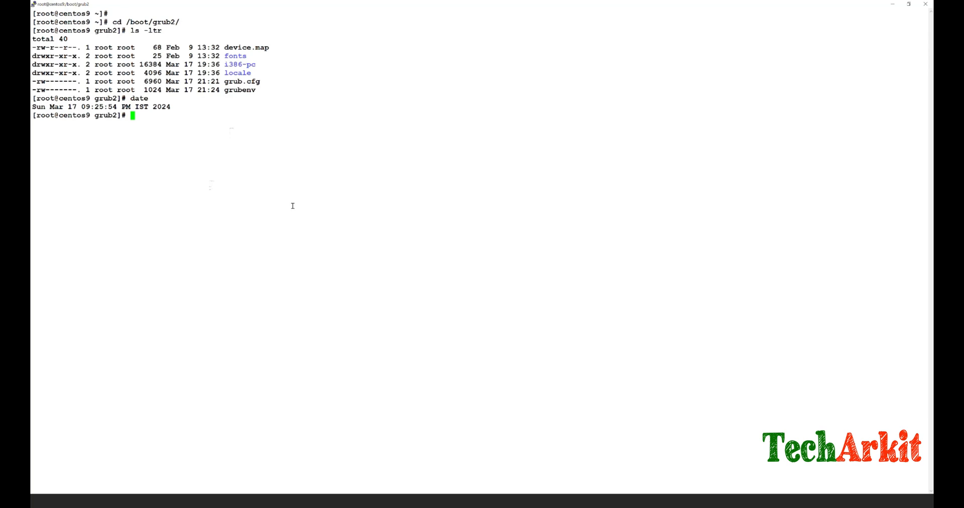
mouse_move(341, 212)
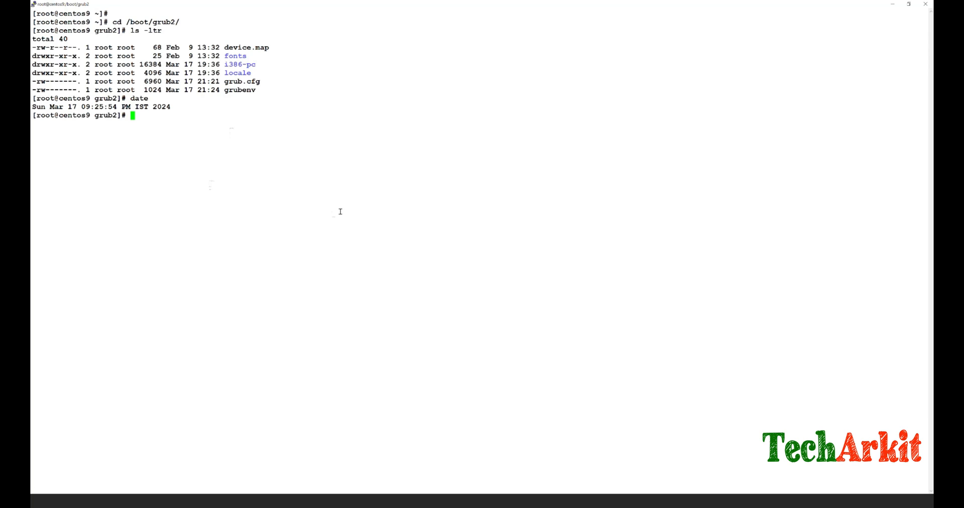
mouse_move(296, 248)
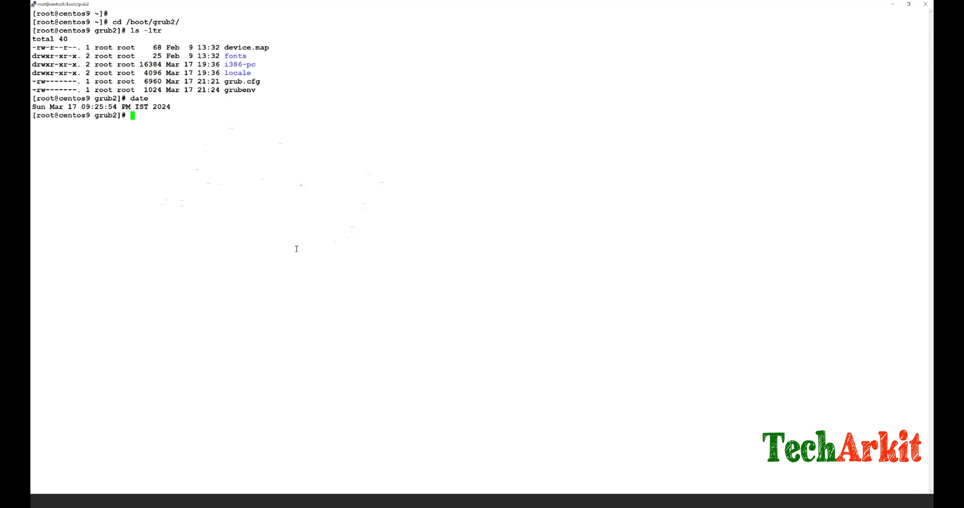
mouse_move(557, 236)
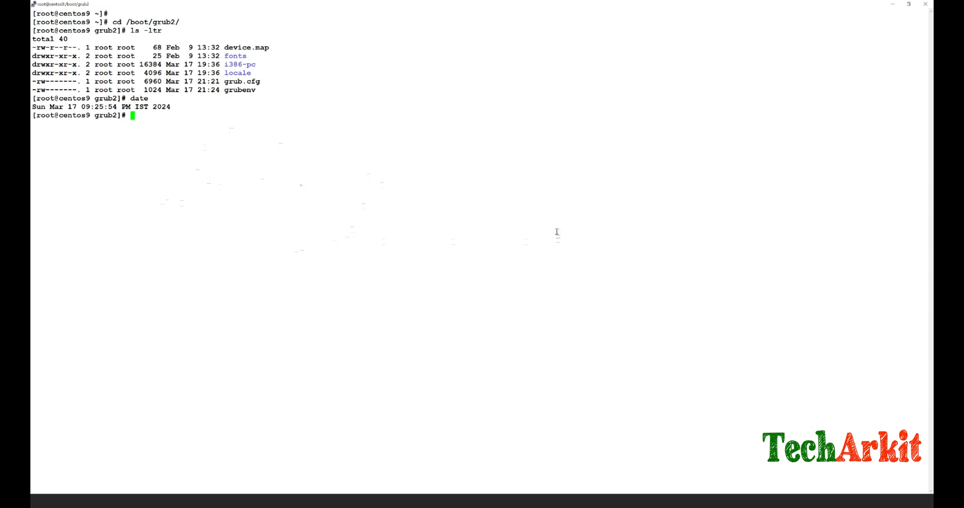
mouse_move(550, 209)
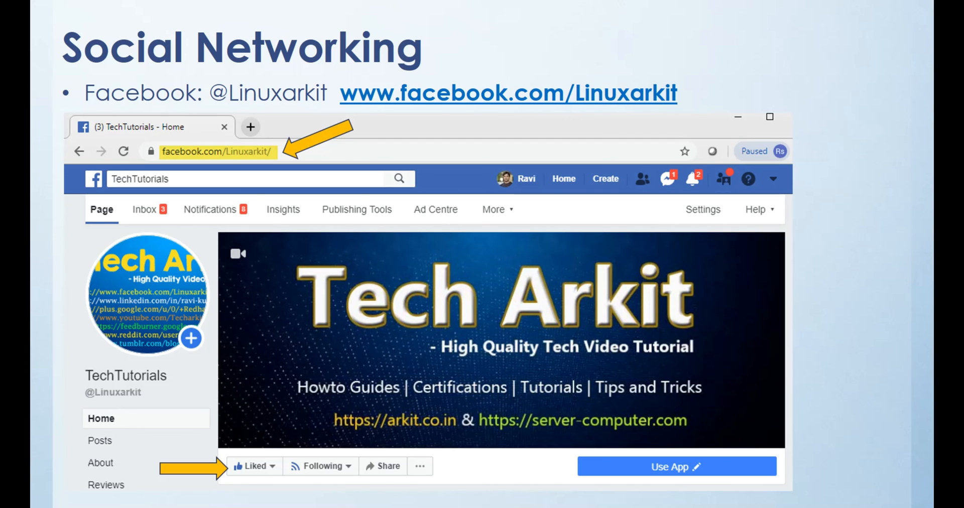
mouse_move(897, 274)
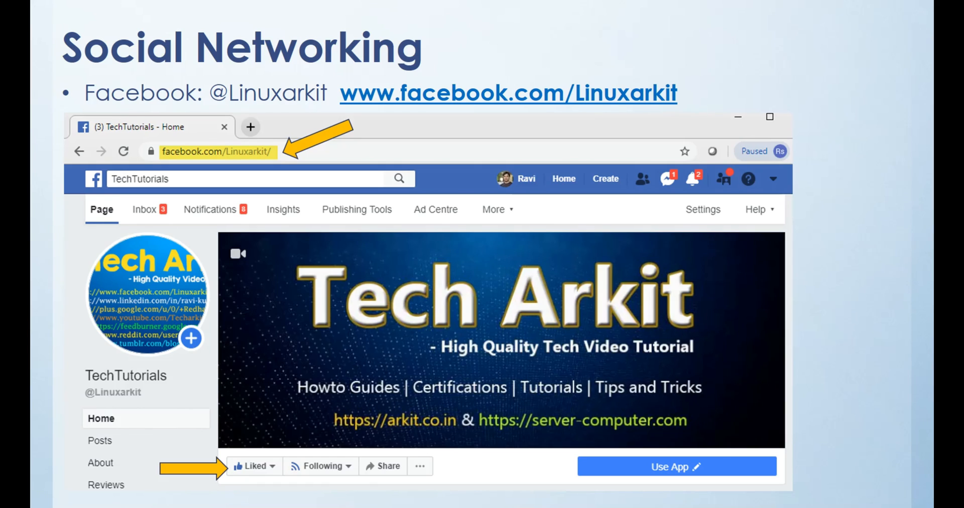
mouse_move(669, 245)
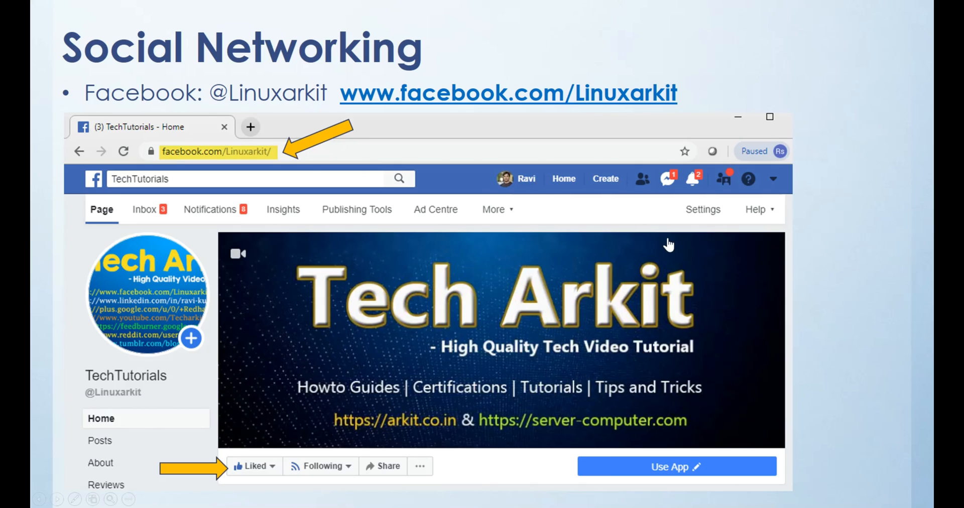
mouse_move(867, 349)
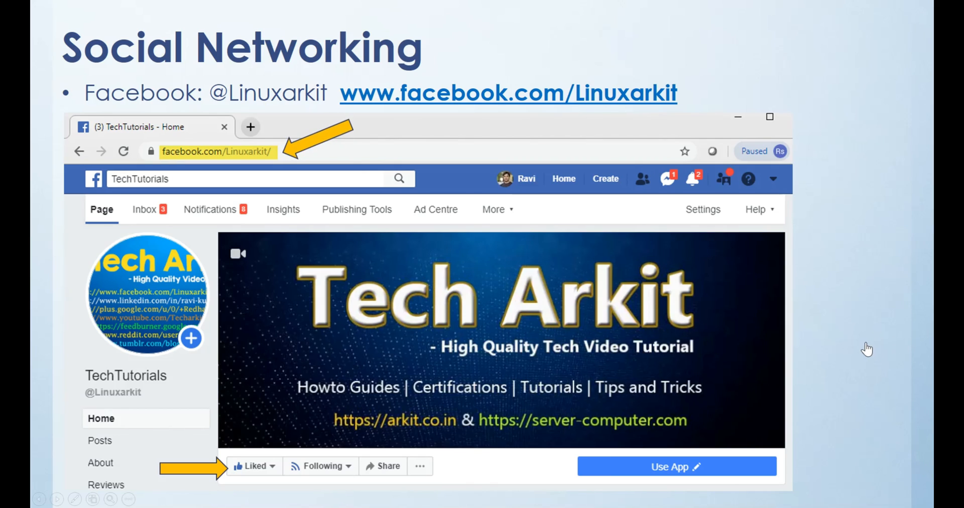